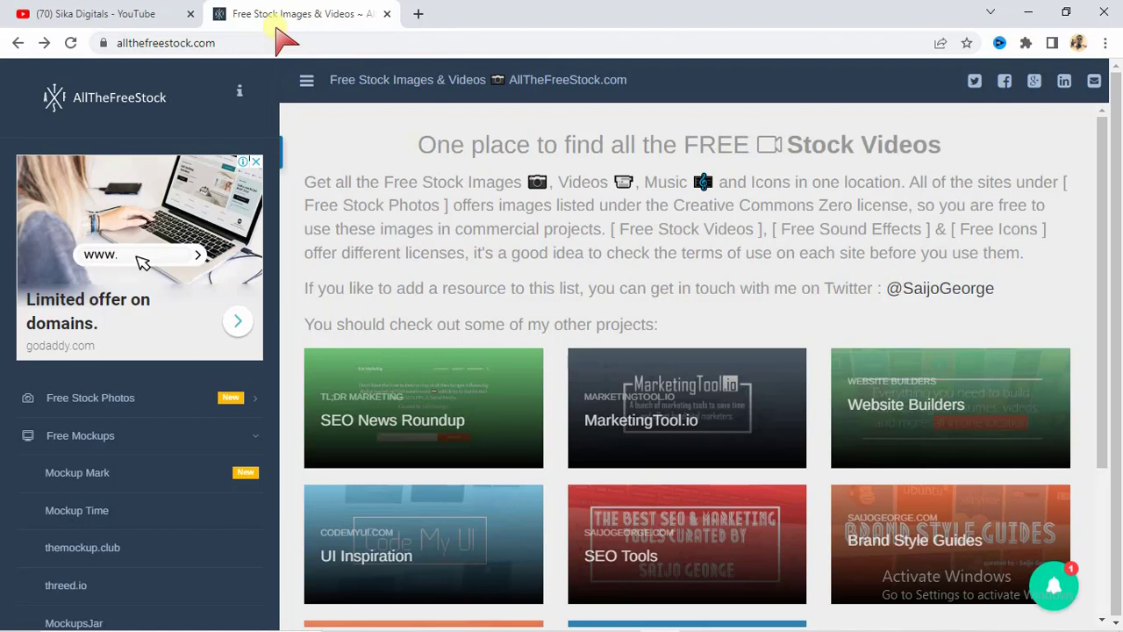
{"action": "mouse_move", "coordinate": [290, 14]}
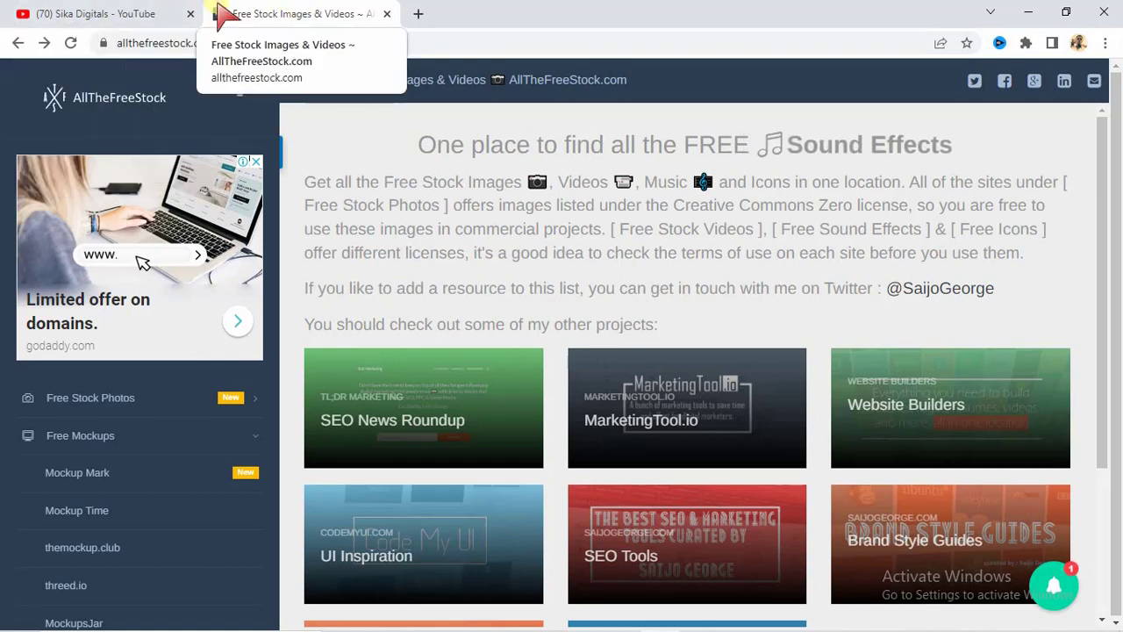
Switch to the Sika Digitals YouTube tab and scroll through its uploaded videos
{"action": "left_click", "coordinate": [97, 13]}
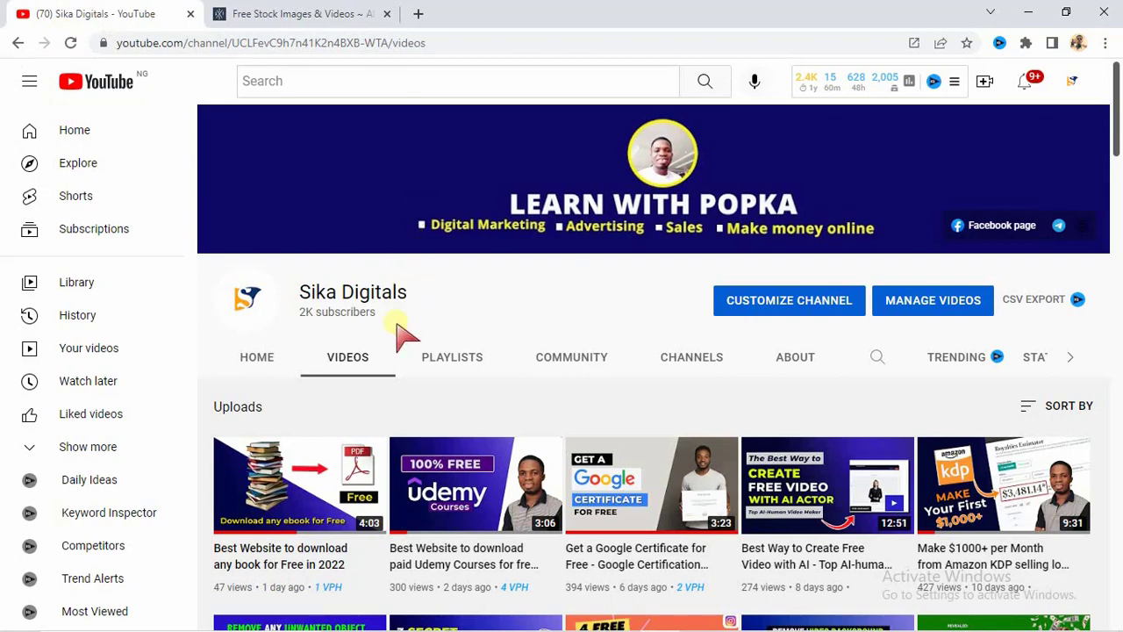
{"action": "mouse_move", "coordinate": [496, 307]}
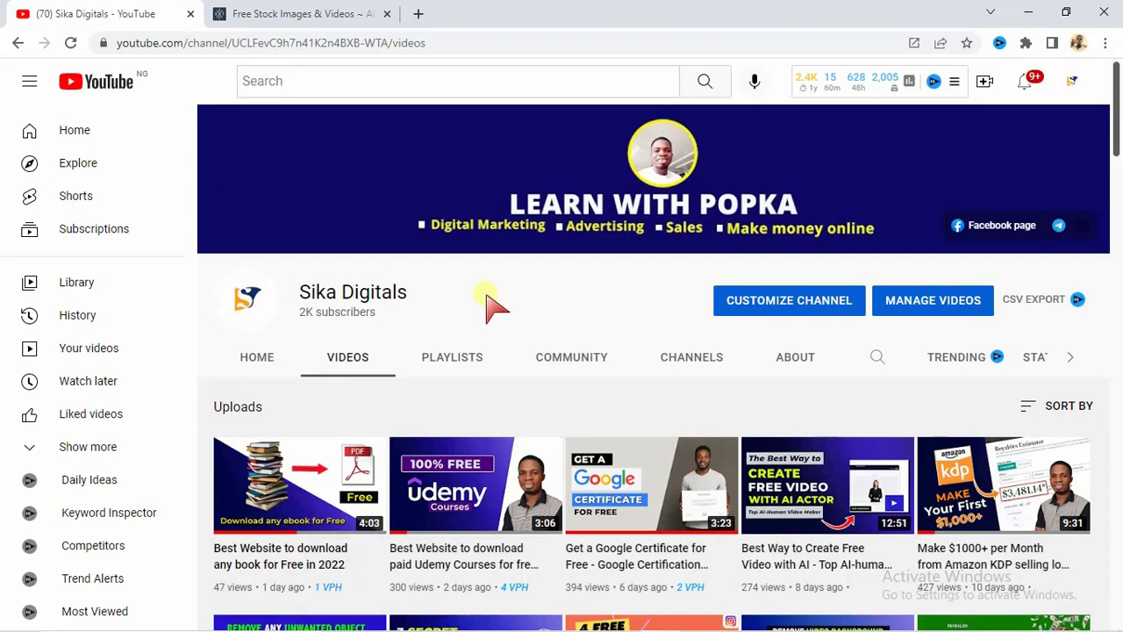
{"action": "mouse_move", "coordinate": [488, 478]}
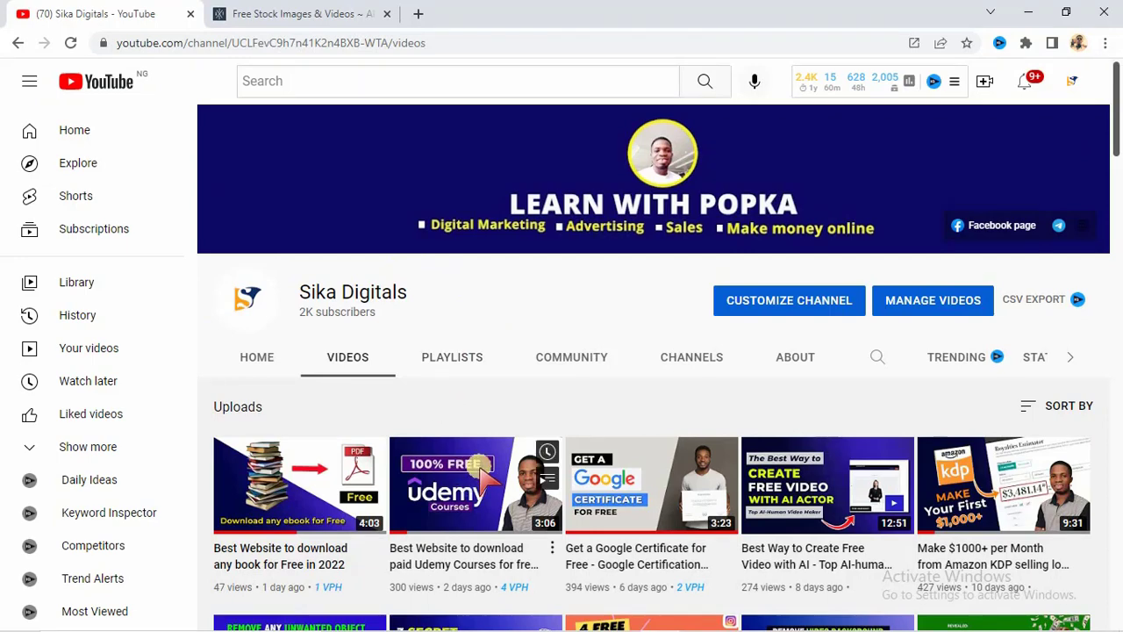
{"action": "mouse_move", "coordinate": [584, 294]}
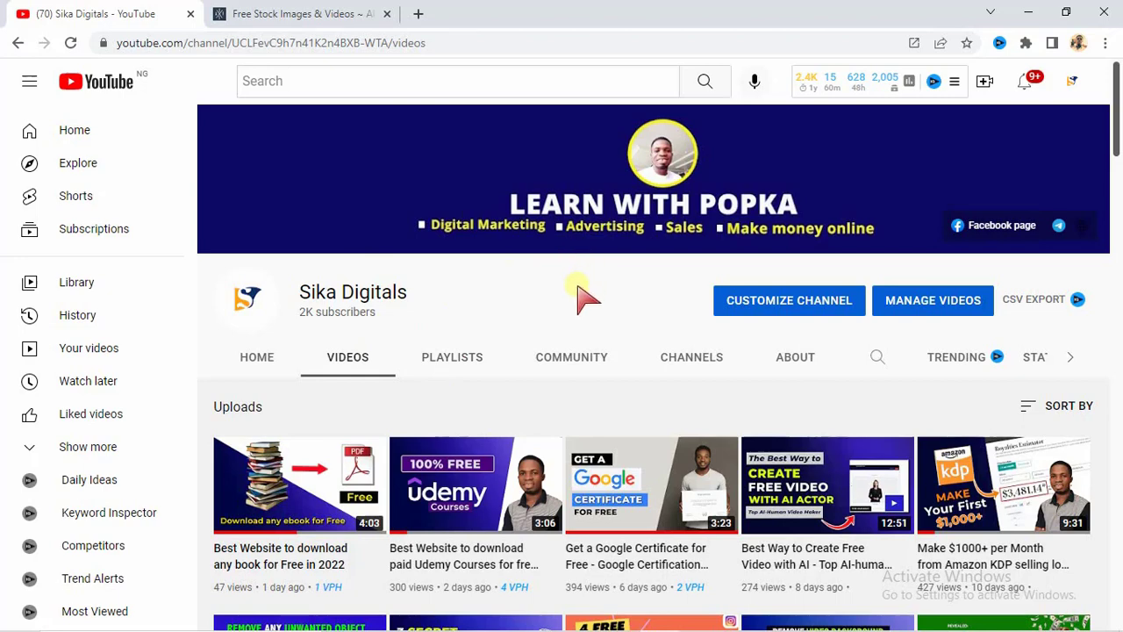
{"action": "mouse_move", "coordinate": [527, 307]}
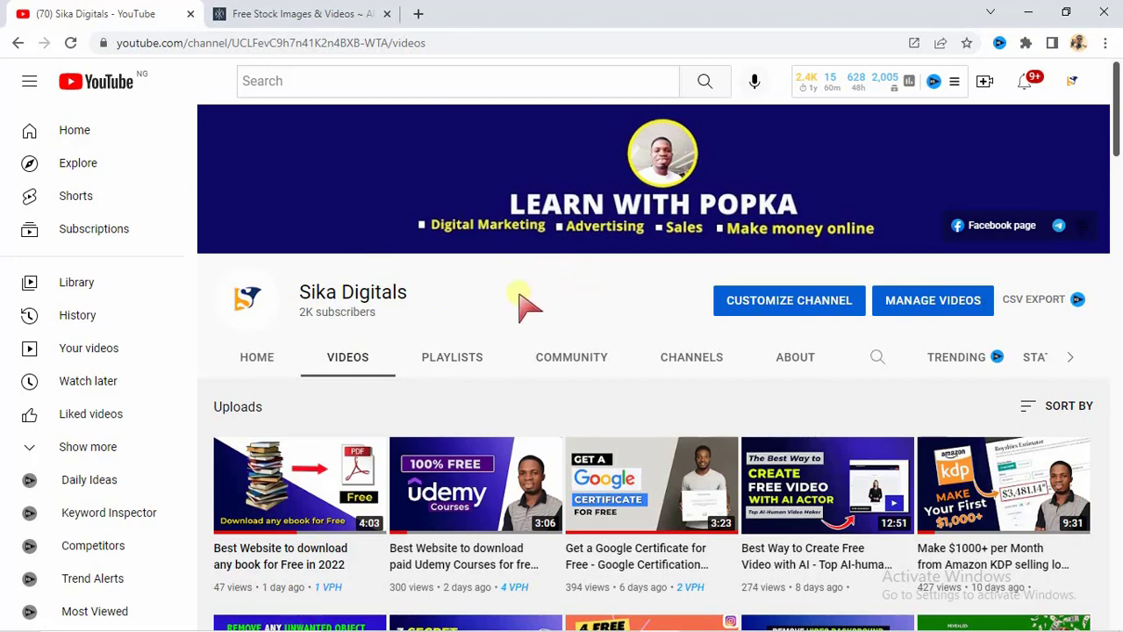
{"action": "mouse_move", "coordinate": [535, 294]}
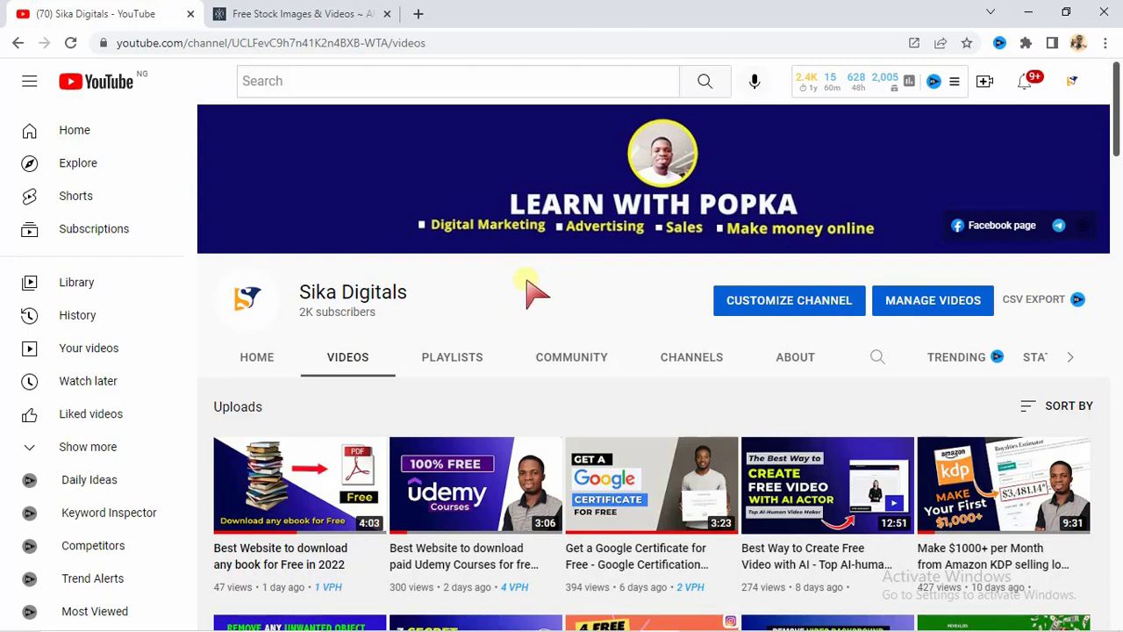
{"action": "mouse_move", "coordinate": [500, 294]}
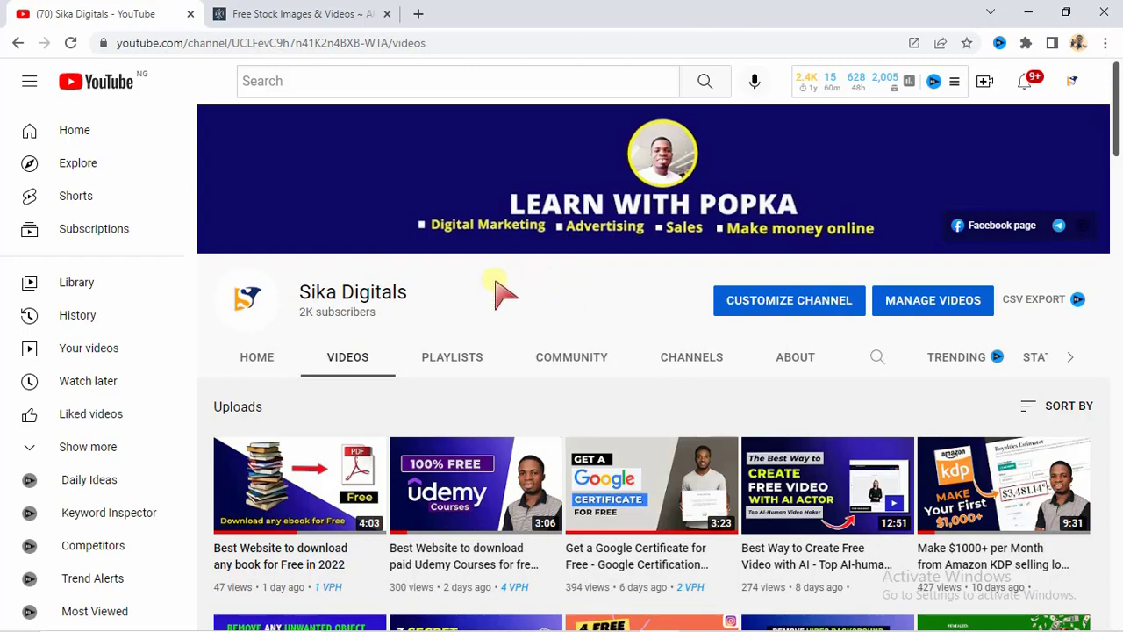
{"action": "mouse_move", "coordinate": [465, 413]}
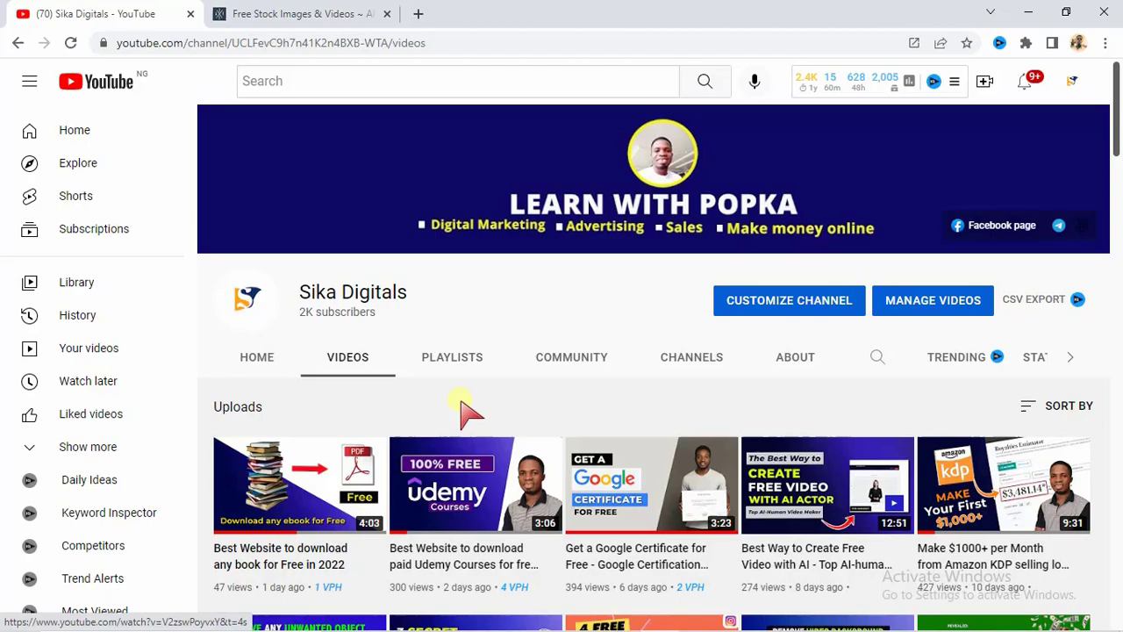
{"action": "scroll", "scroll_direction": "down", "scroll_amount": 3}
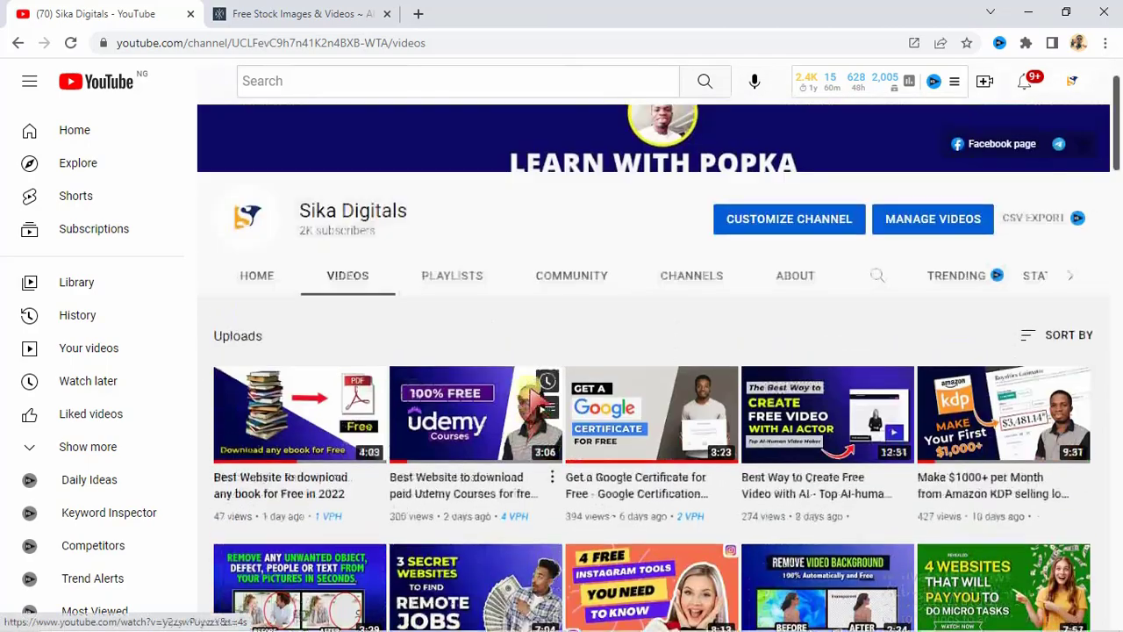
{"action": "scroll", "scroll_direction": "up", "scroll_amount": 3}
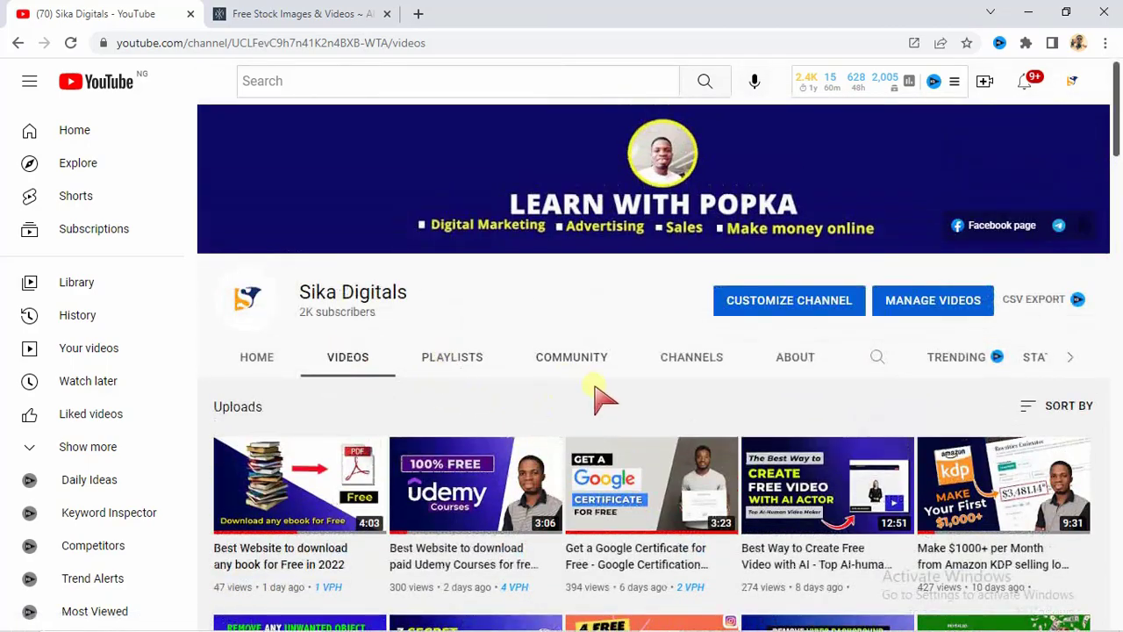
{"action": "scroll", "scroll_direction": "down", "scroll_amount": 3}
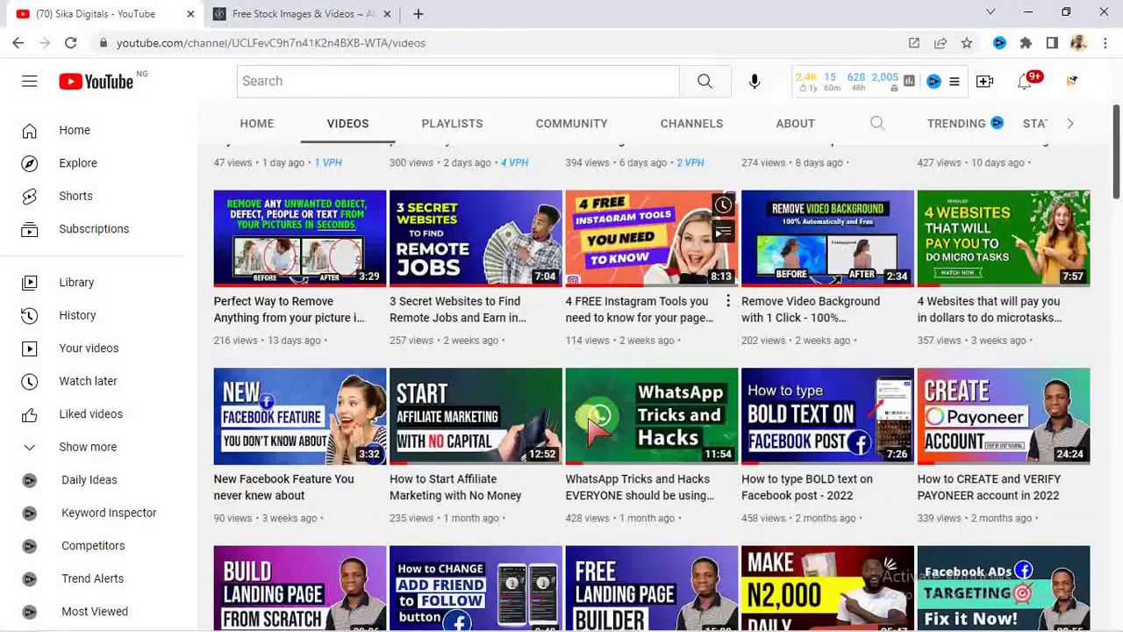
{"action": "scroll", "scroll_direction": "down", "scroll_amount": 3}
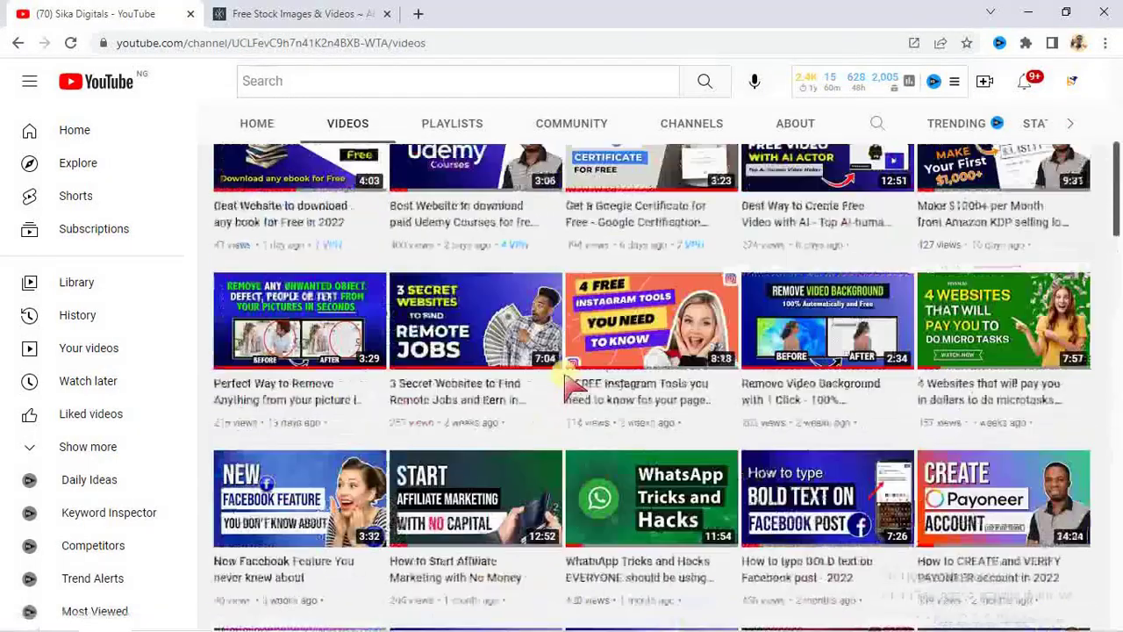
{"action": "scroll", "scroll_direction": "up", "scroll_amount": 3}
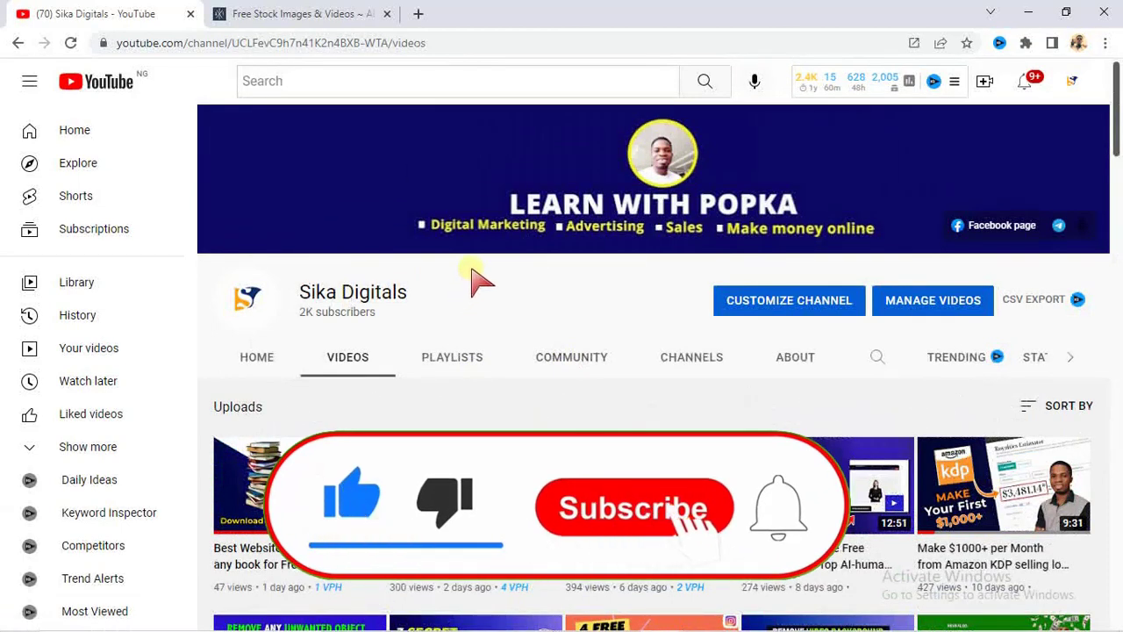
{"action": "left_click", "coordinate": [634, 508]}
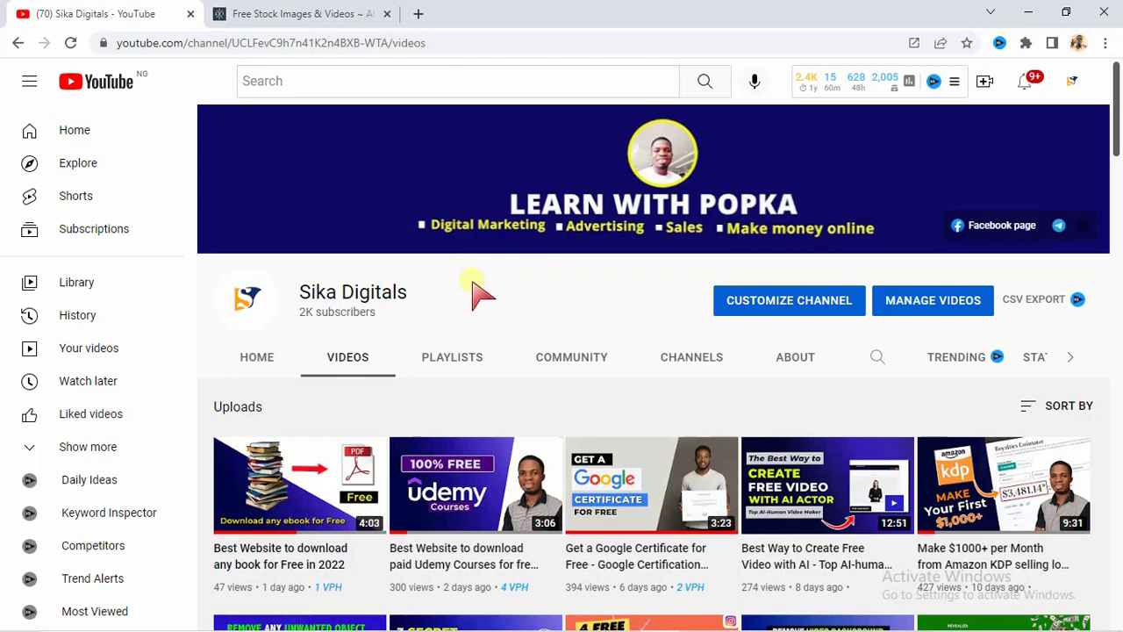
{"action": "mouse_move", "coordinate": [351, 184]}
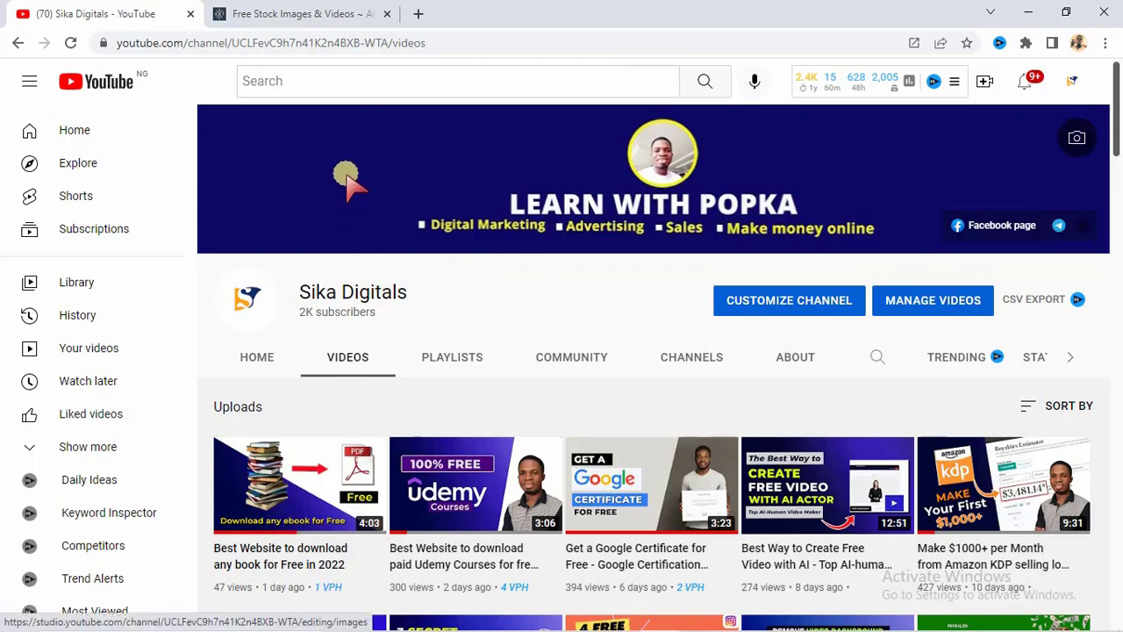
Return to the Free Stock Images & Videos tab on AllTheFreeStock
{"action": "left_click", "coordinate": [298, 13]}
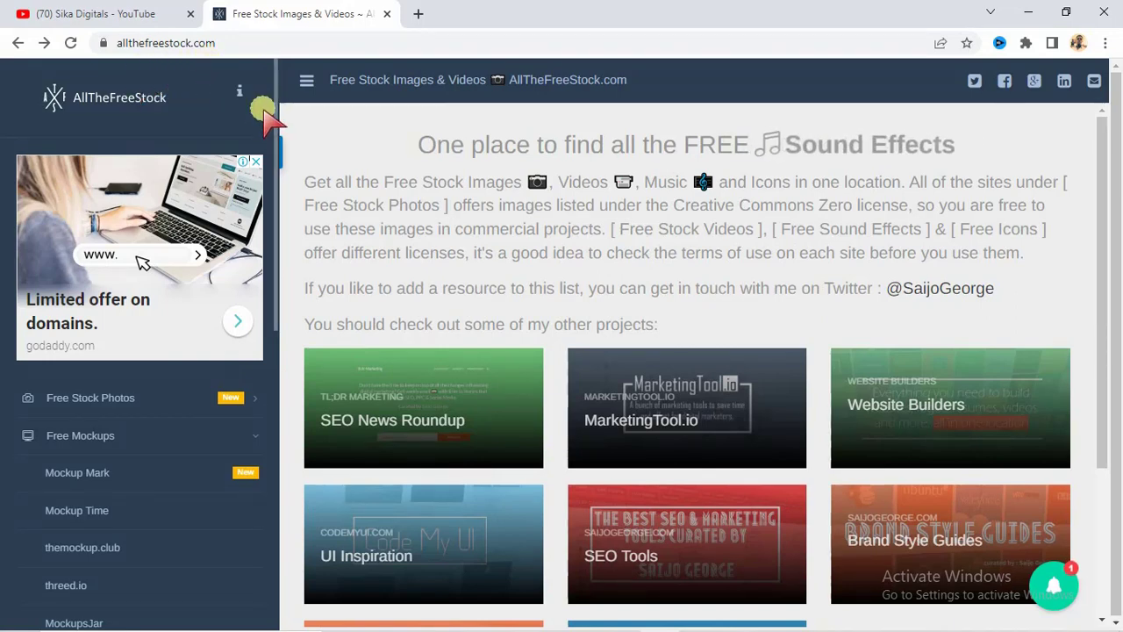
{"action": "mouse_move", "coordinate": [276, 206]}
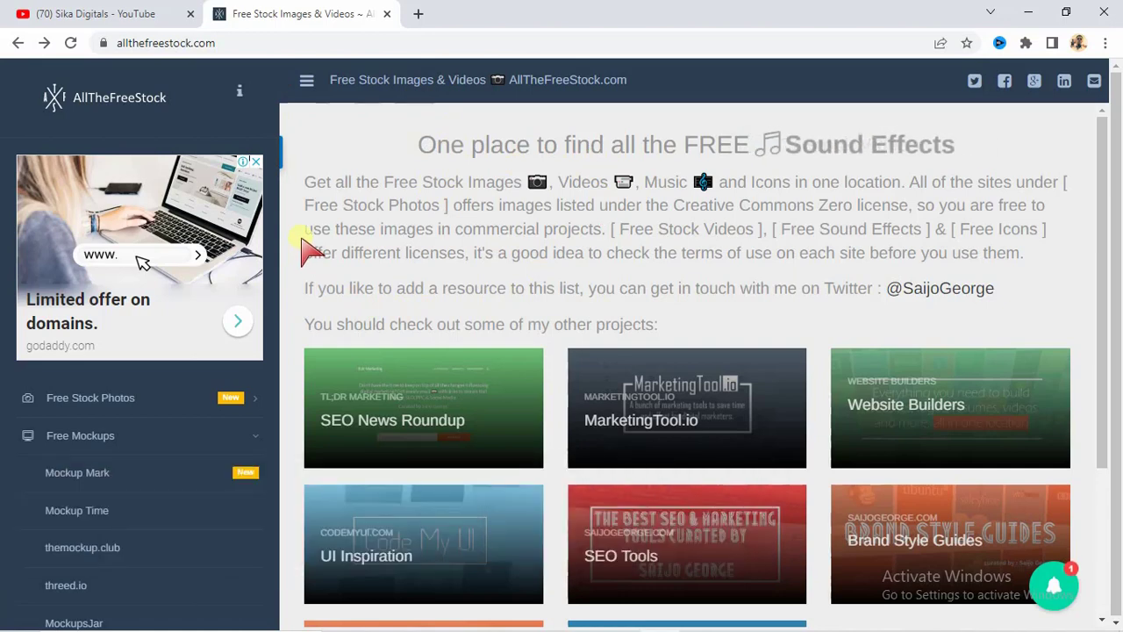
{"action": "mouse_move", "coordinate": [179, 478]}
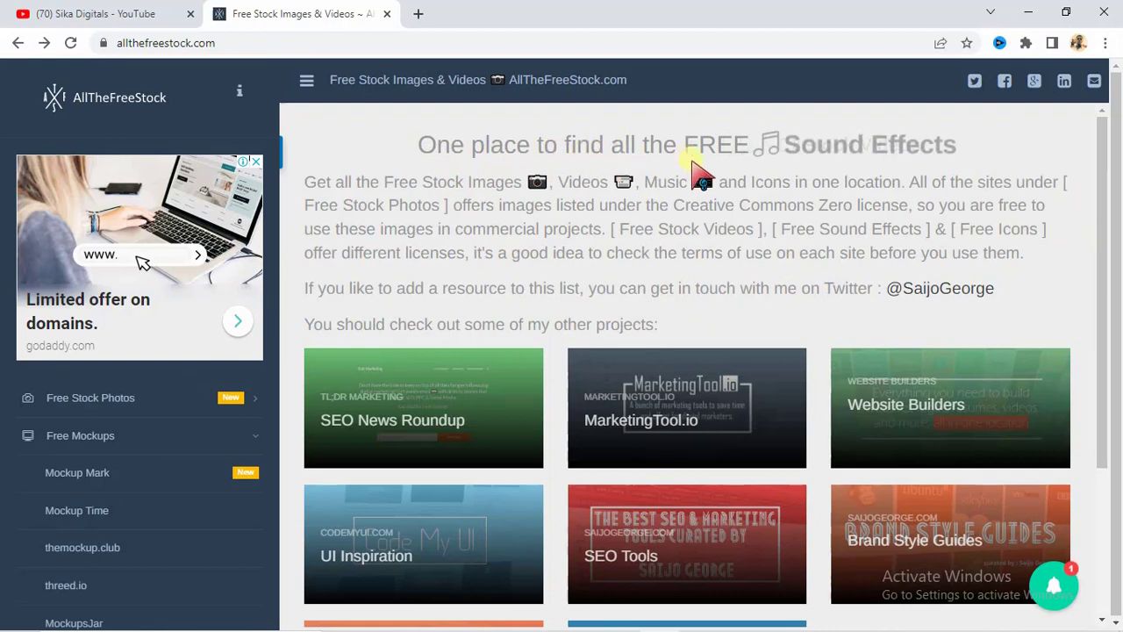
{"action": "mouse_move", "coordinate": [588, 211]}
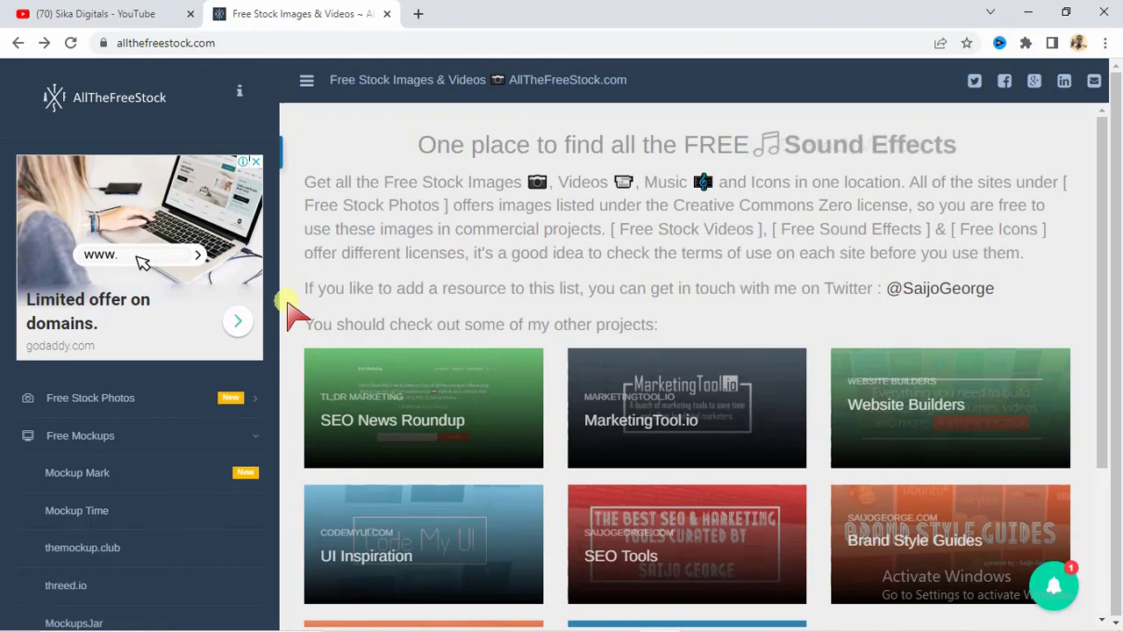
Scroll the sidebar past Mockerie, Mockup World, Placeit, Dunnnk and immagiPic
{"action": "scroll", "scroll_direction": "down", "scroll_amount": 3}
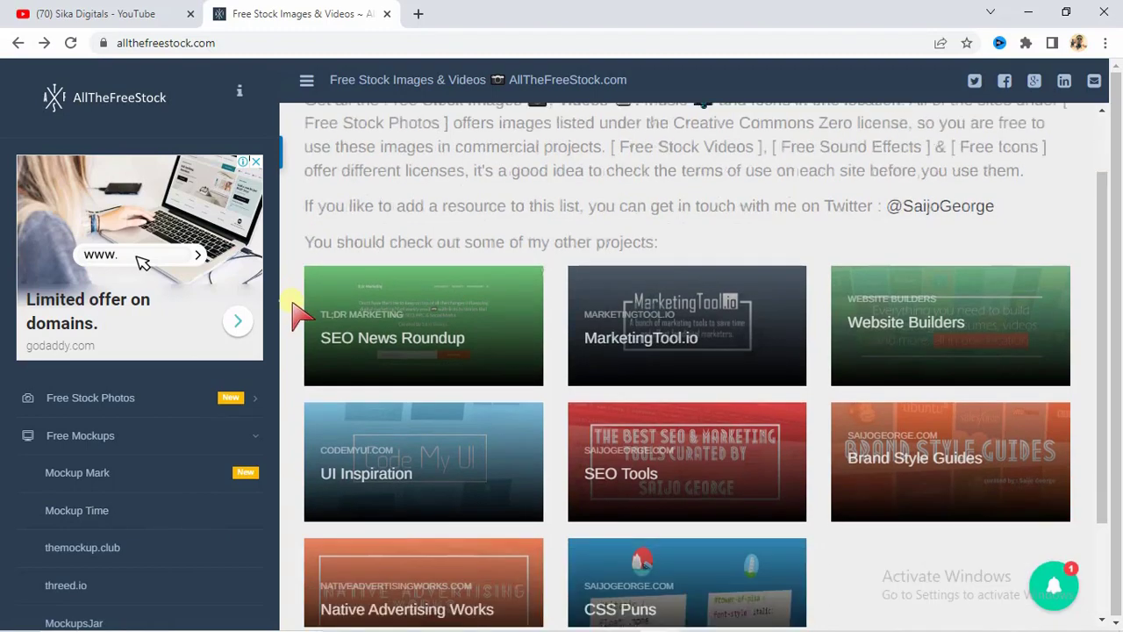
{"action": "scroll", "scroll_direction": "down", "scroll_amount": 3}
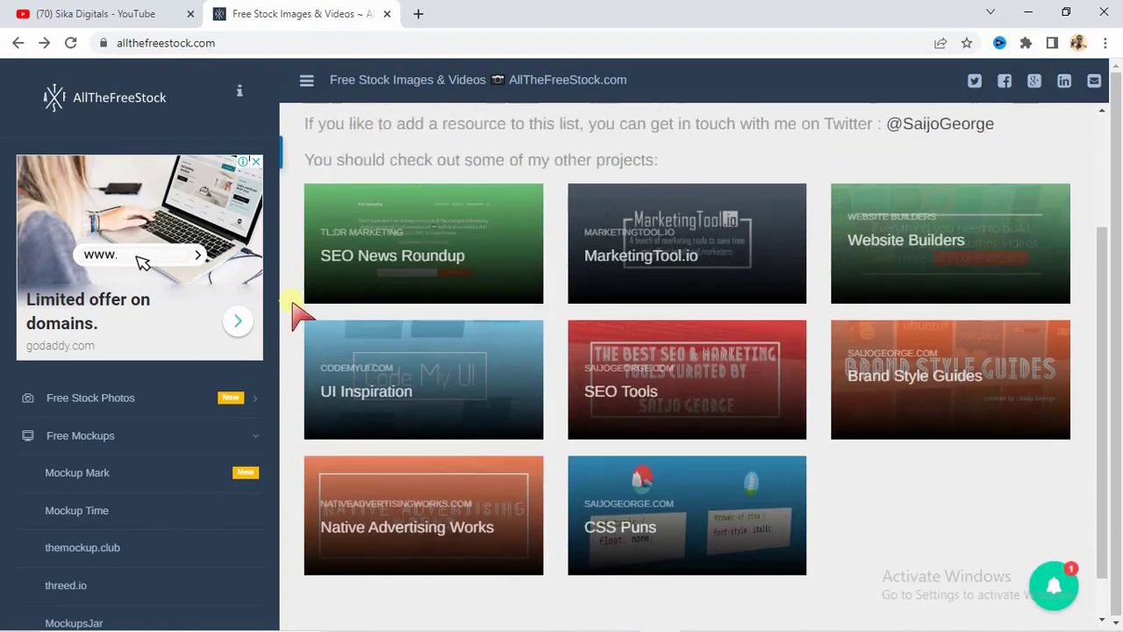
{"action": "scroll", "scroll_direction": "up", "scroll_amount": 3}
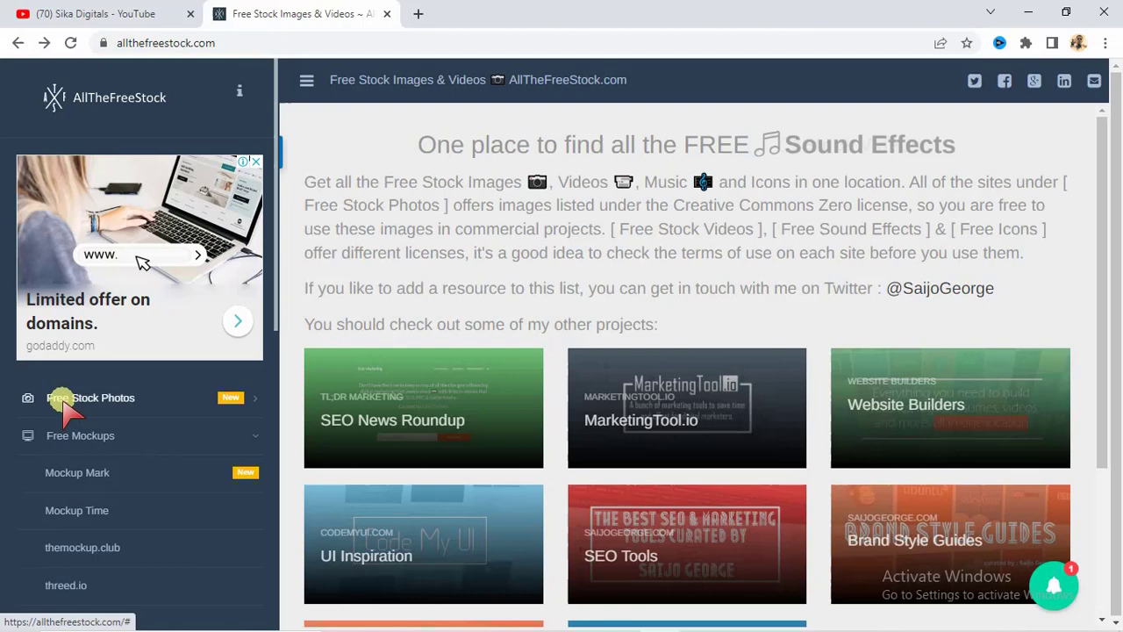
{"action": "mouse_move", "coordinate": [68, 452]}
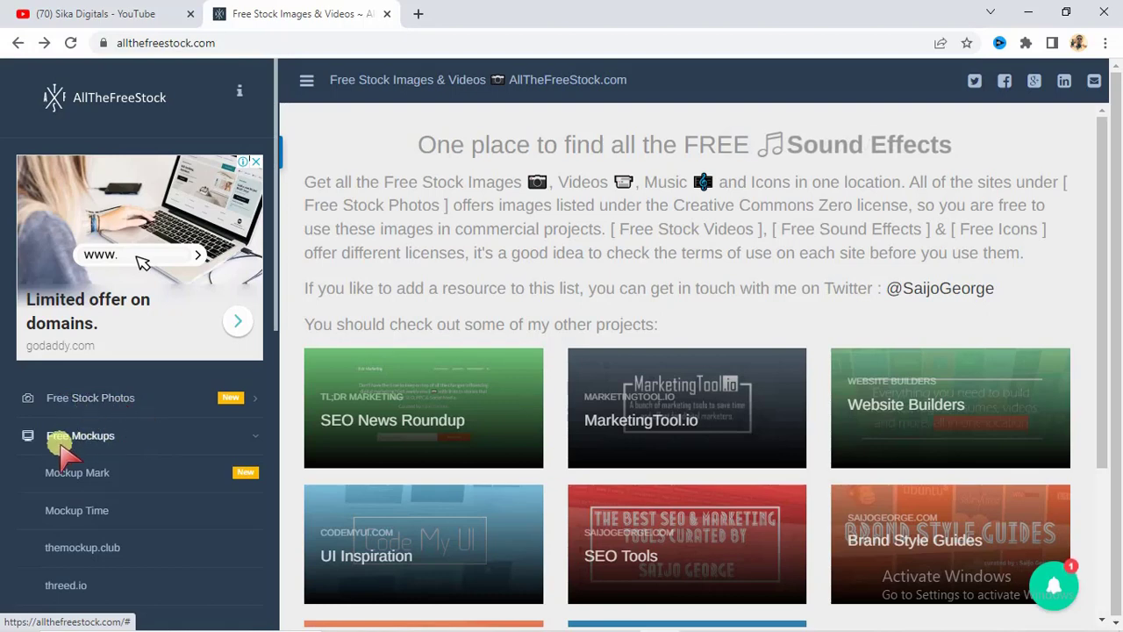
{"action": "mouse_move", "coordinate": [78, 472]}
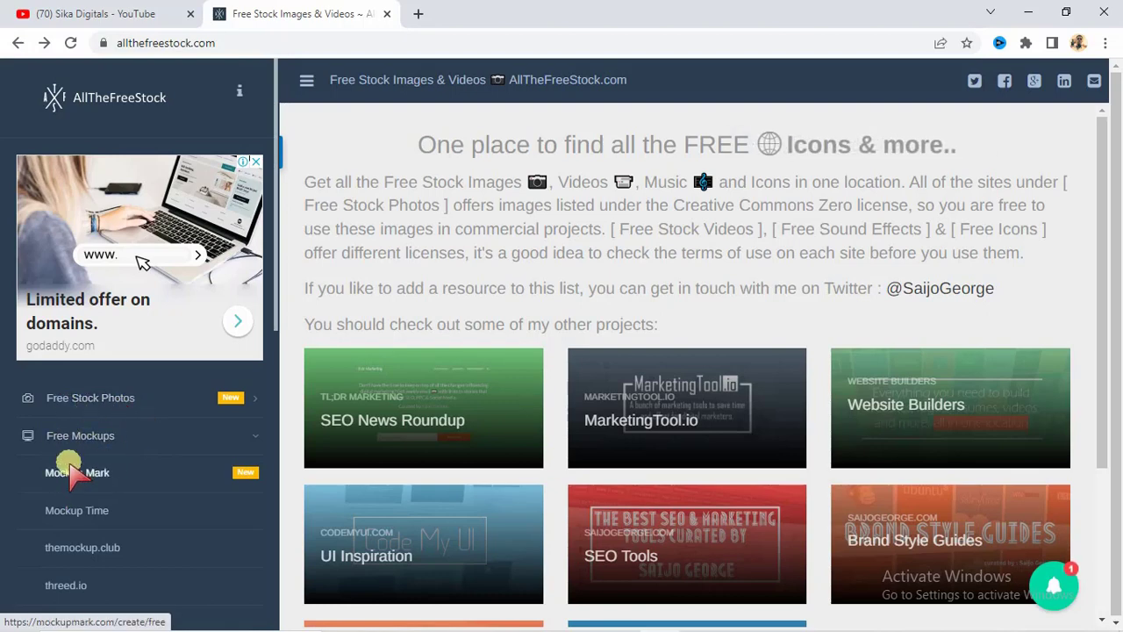
{"action": "scroll", "scroll_direction": "down", "scroll_amount": 3}
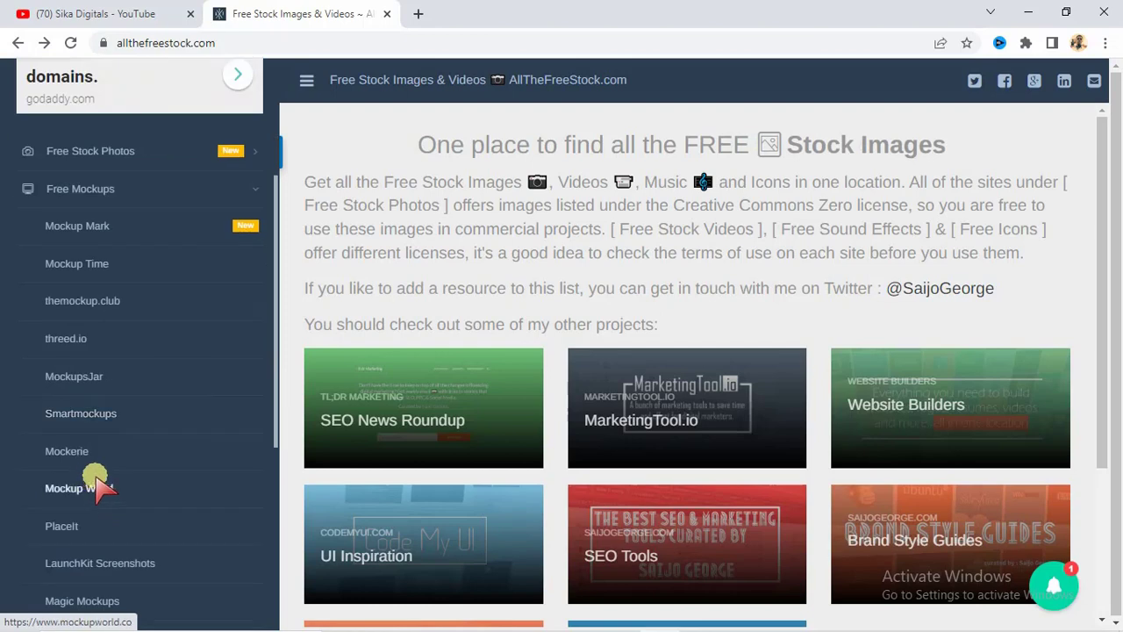
{"action": "scroll", "scroll_direction": "down", "scroll_amount": 3}
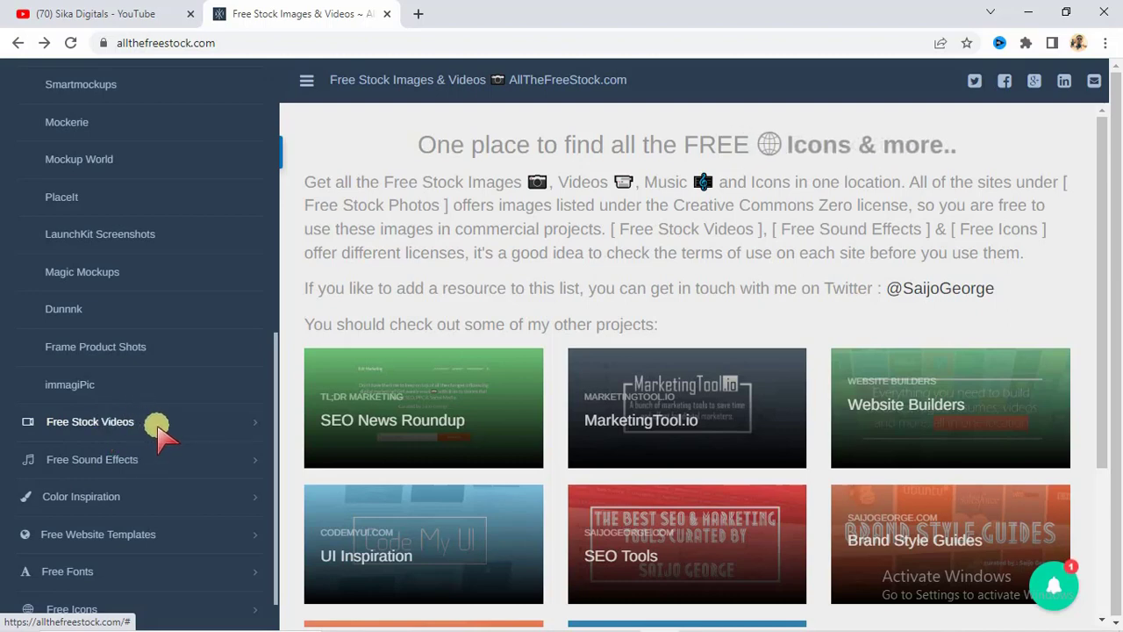
{"action": "mouse_move", "coordinate": [52, 465]}
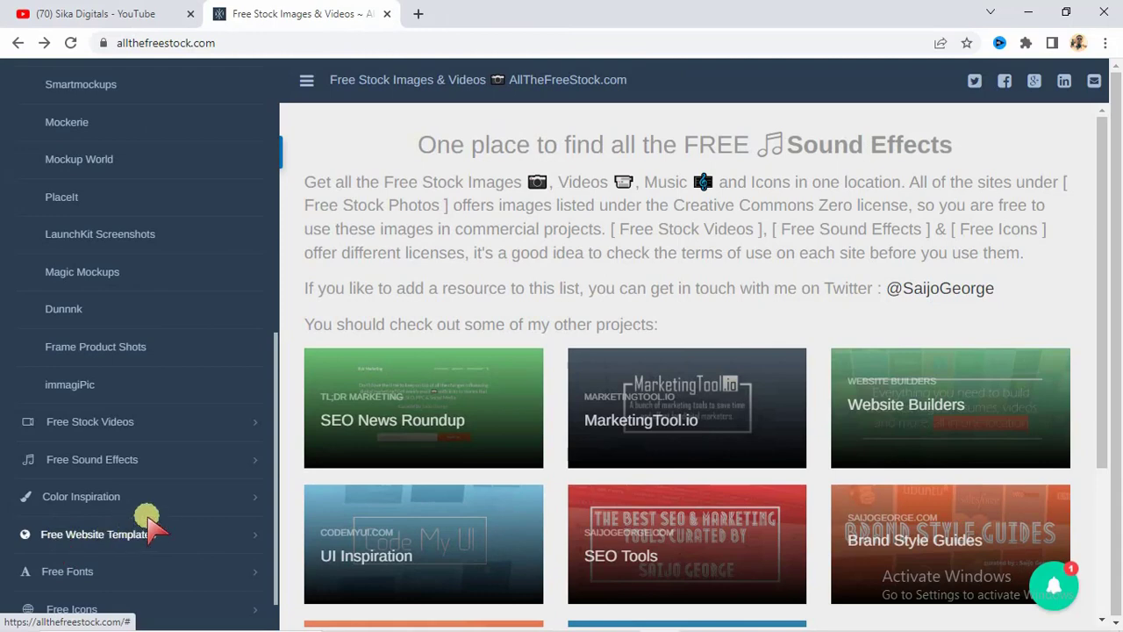
{"action": "scroll", "scroll_direction": "down", "scroll_amount": 3}
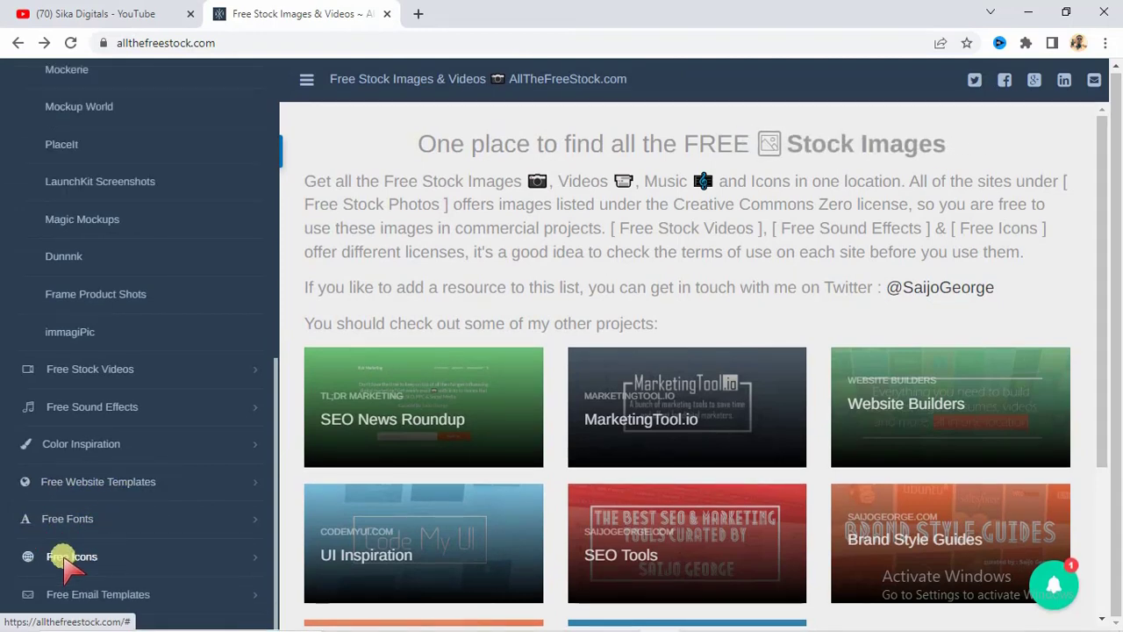
{"action": "mouse_move", "coordinate": [105, 594]}
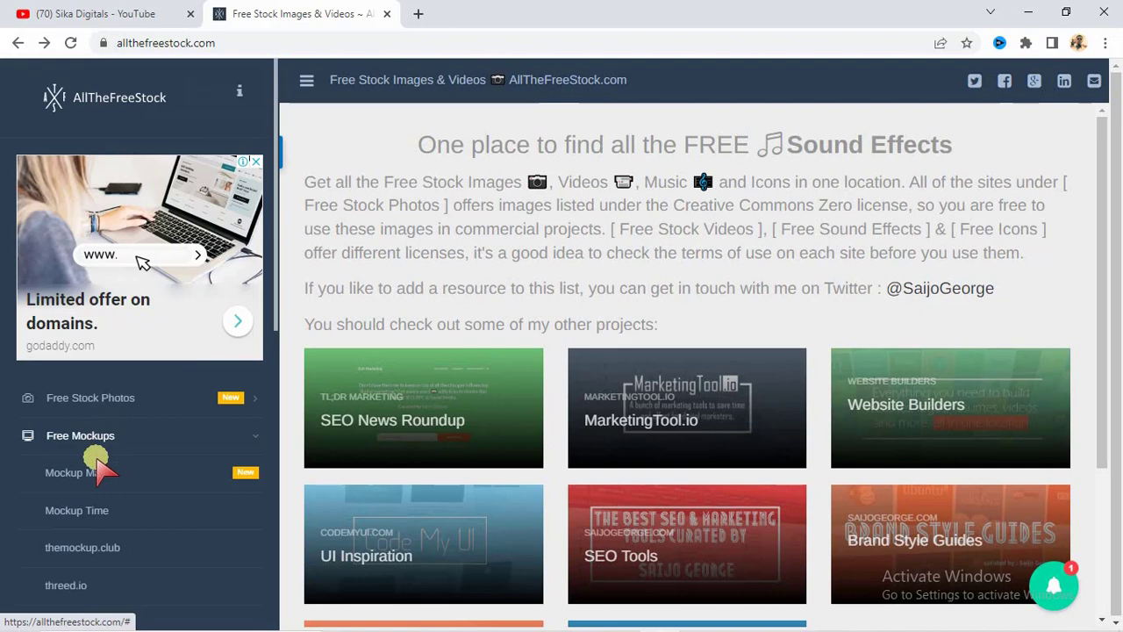
{"action": "scroll", "scroll_direction": "down", "scroll_amount": 3}
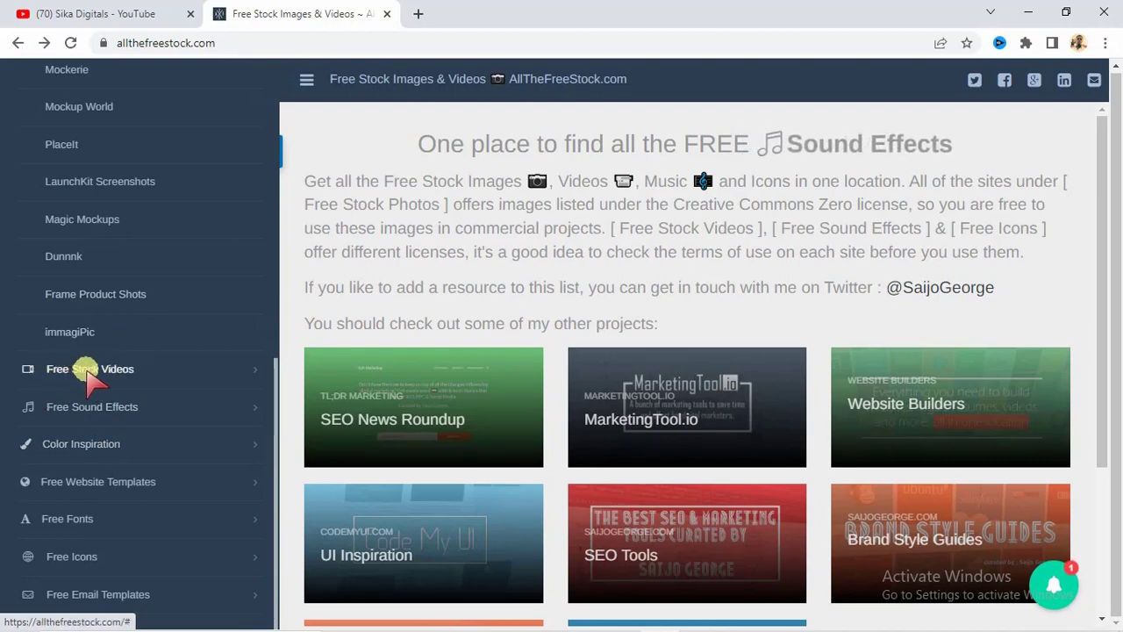
Show VReel, mixkit, vyoo and CuteStockFootage under Free Stock Videos
{"action": "scroll", "scroll_direction": "down", "scroll_amount": 3}
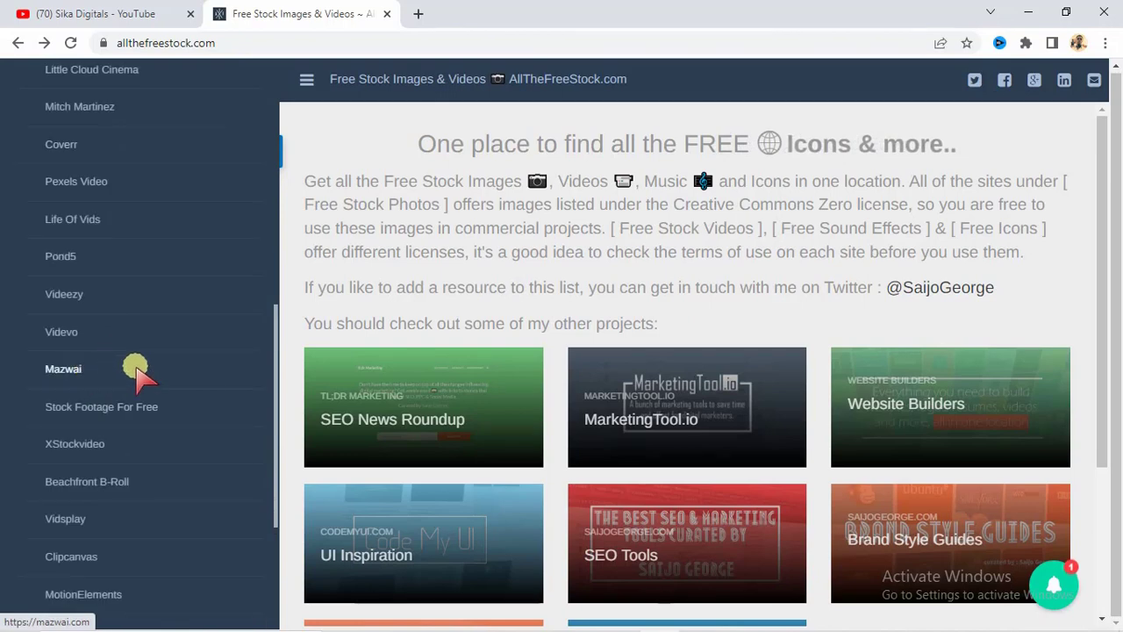
{"action": "scroll", "scroll_direction": "up", "scroll_amount": 3}
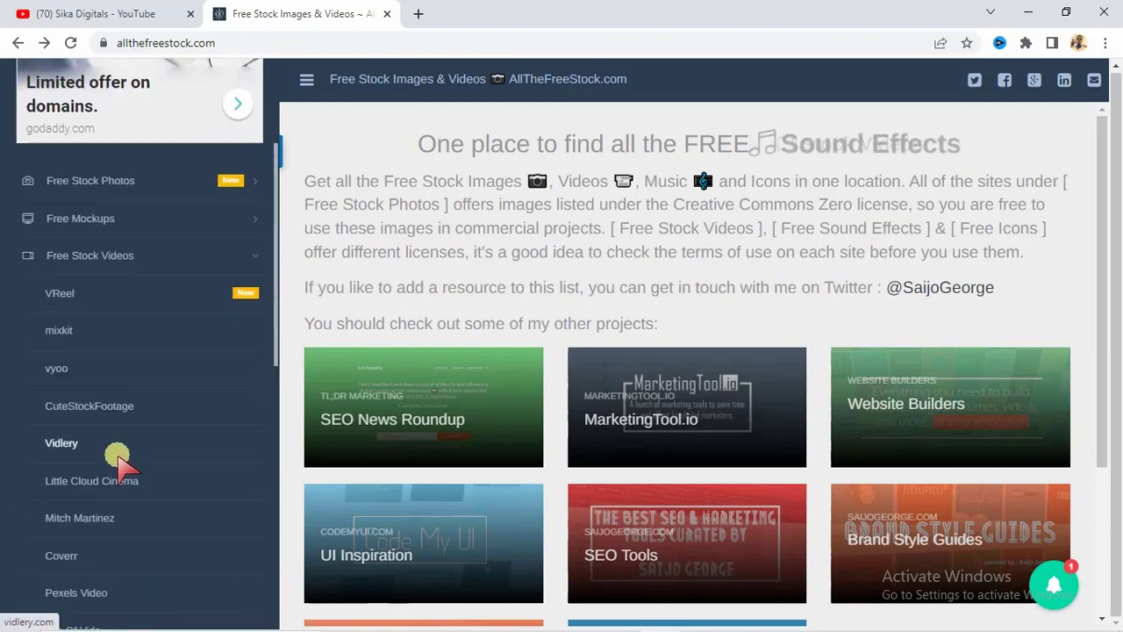
{"action": "mouse_move", "coordinate": [90, 338]}
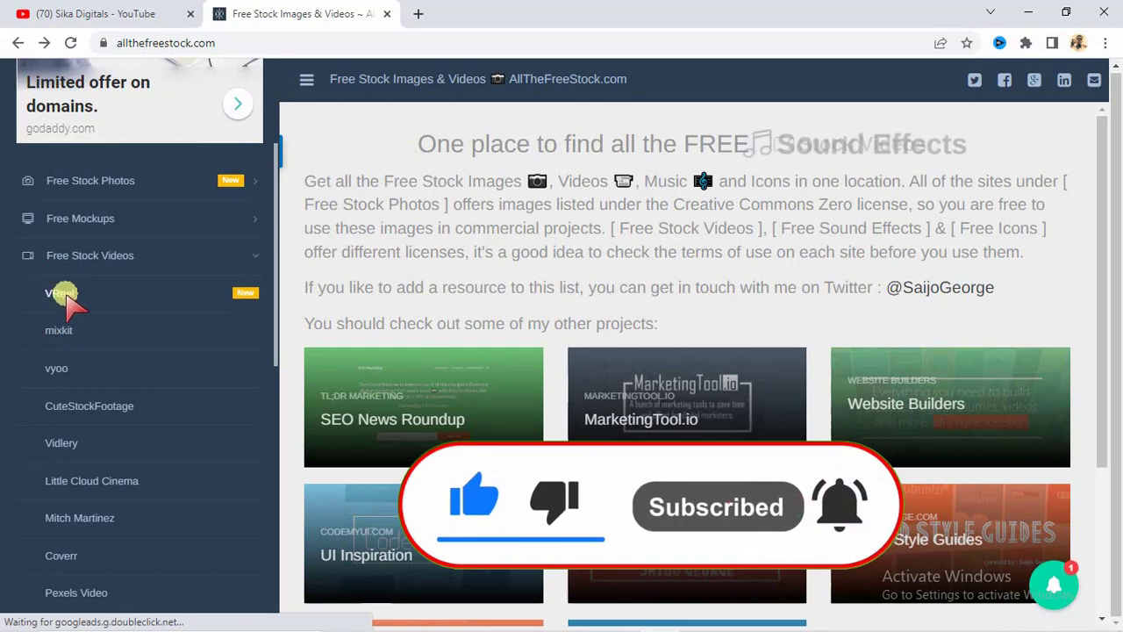
Open VReel's free drone stock footage page from the sidebar
{"action": "left_click", "coordinate": [60, 292]}
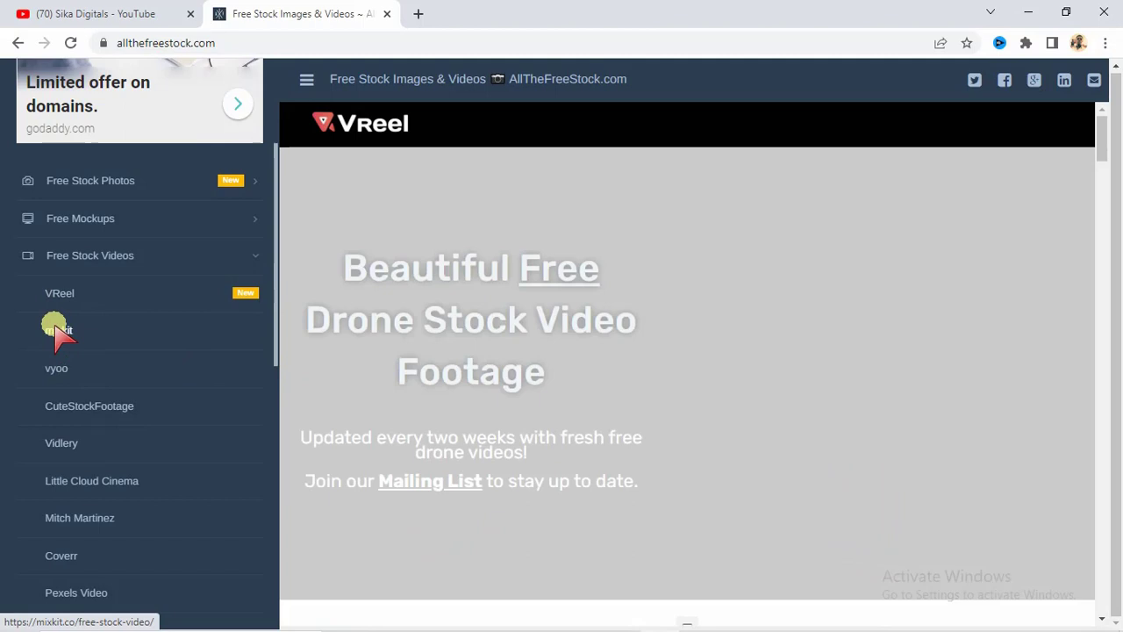
{"action": "mouse_move", "coordinate": [114, 338]}
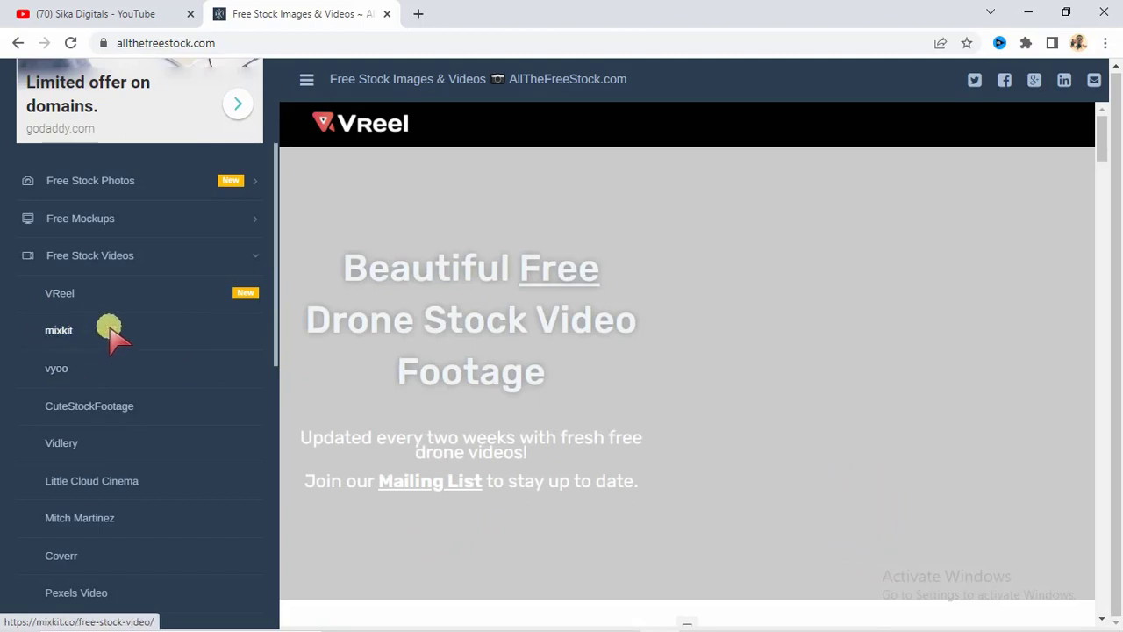
{"action": "mouse_move", "coordinate": [56, 368]}
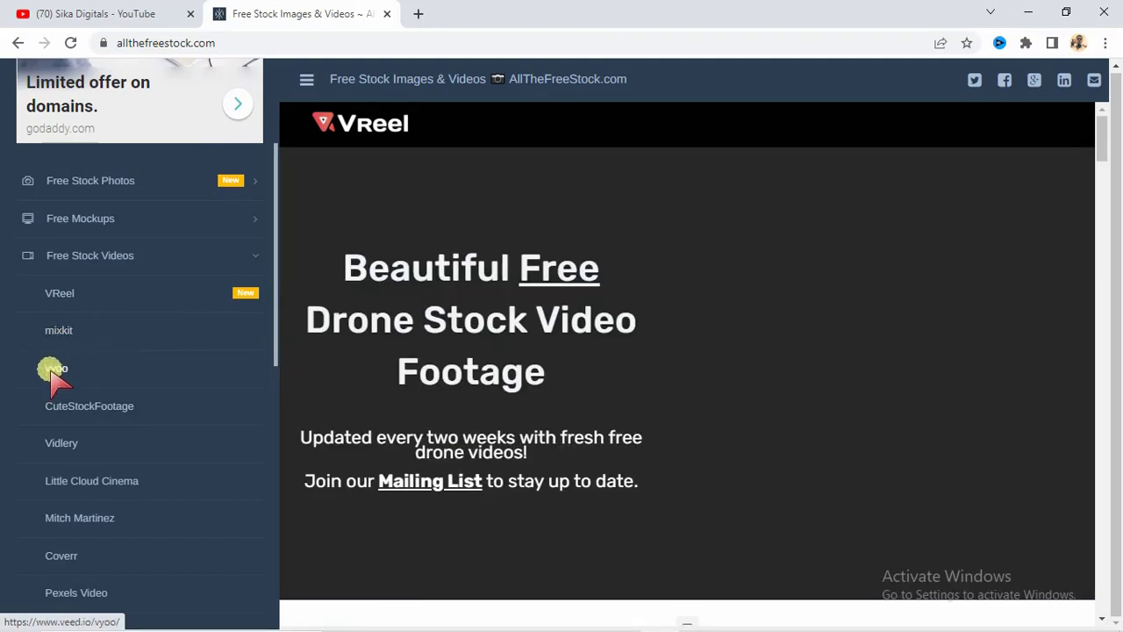
{"action": "mouse_move", "coordinate": [89, 405]}
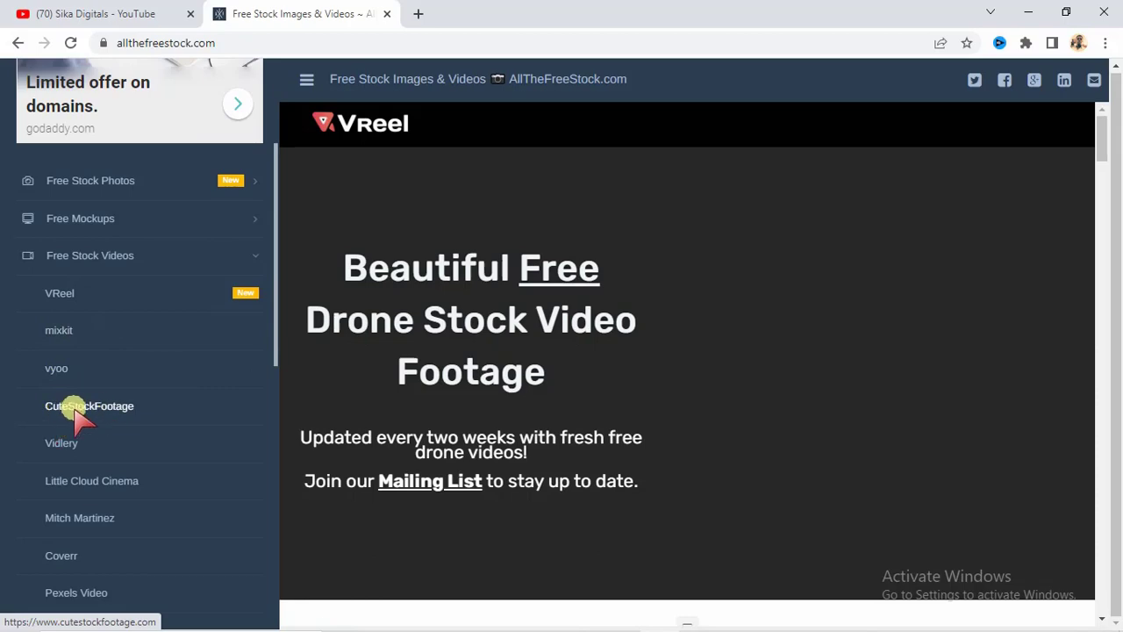
{"action": "mouse_move", "coordinate": [61, 442]}
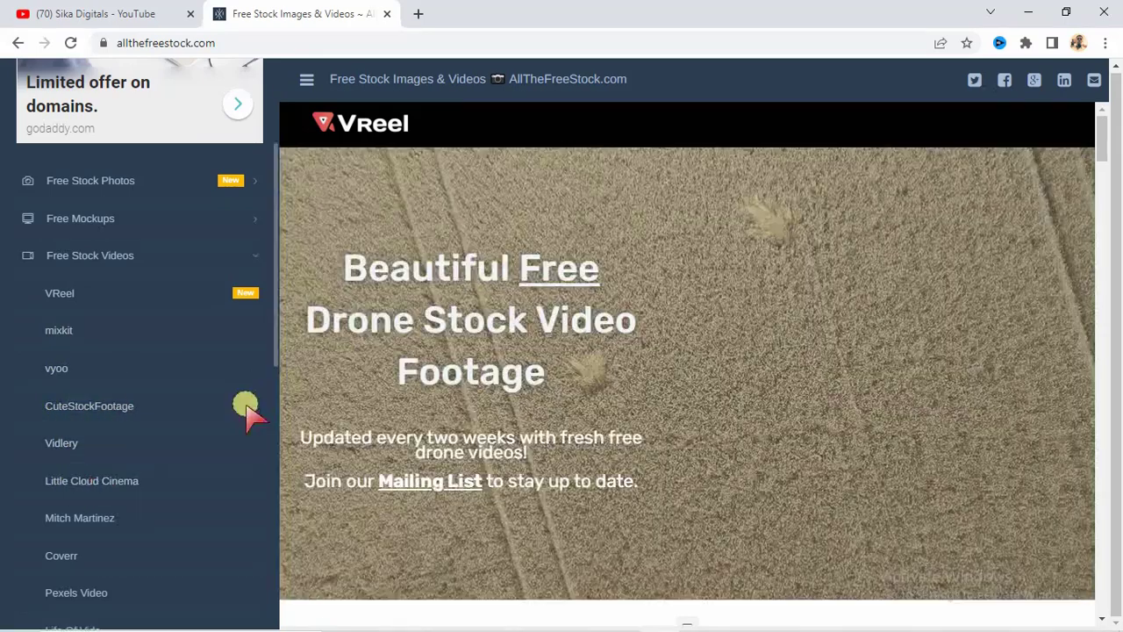
{"action": "mouse_move", "coordinate": [1040, 408]}
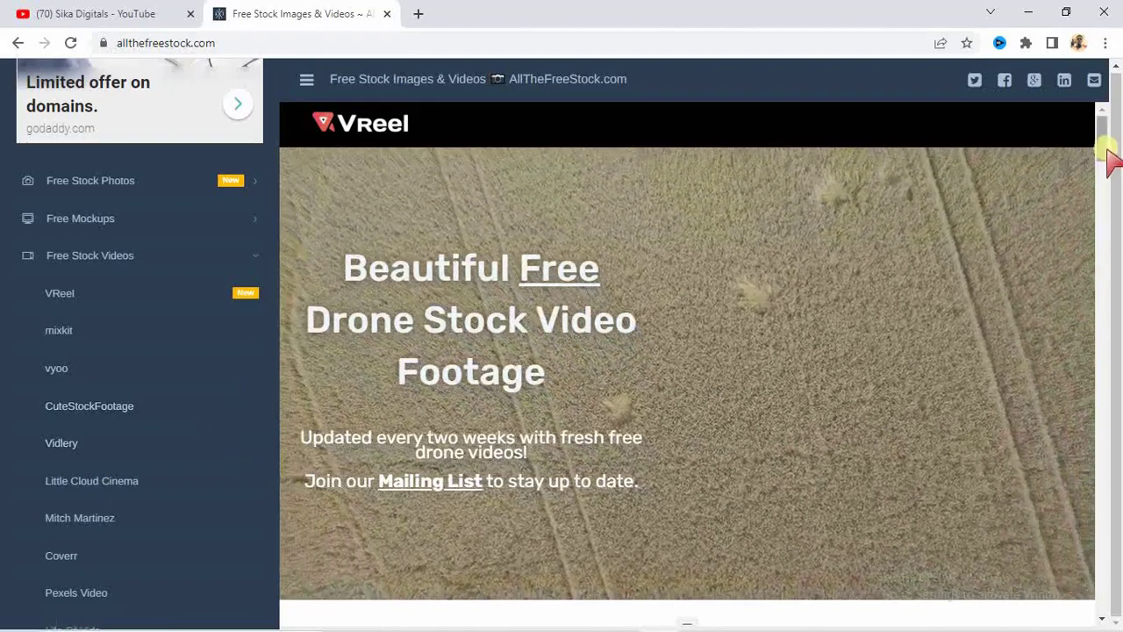
{"action": "scroll", "scroll_direction": "down", "scroll_amount": 3}
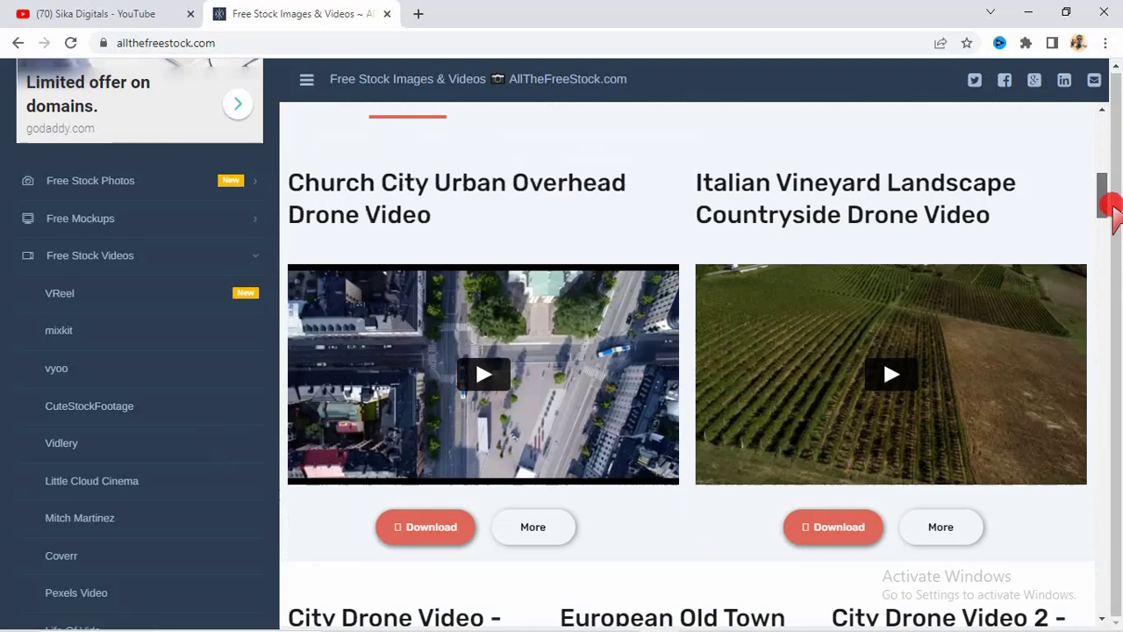
{"action": "mouse_move", "coordinate": [641, 215]}
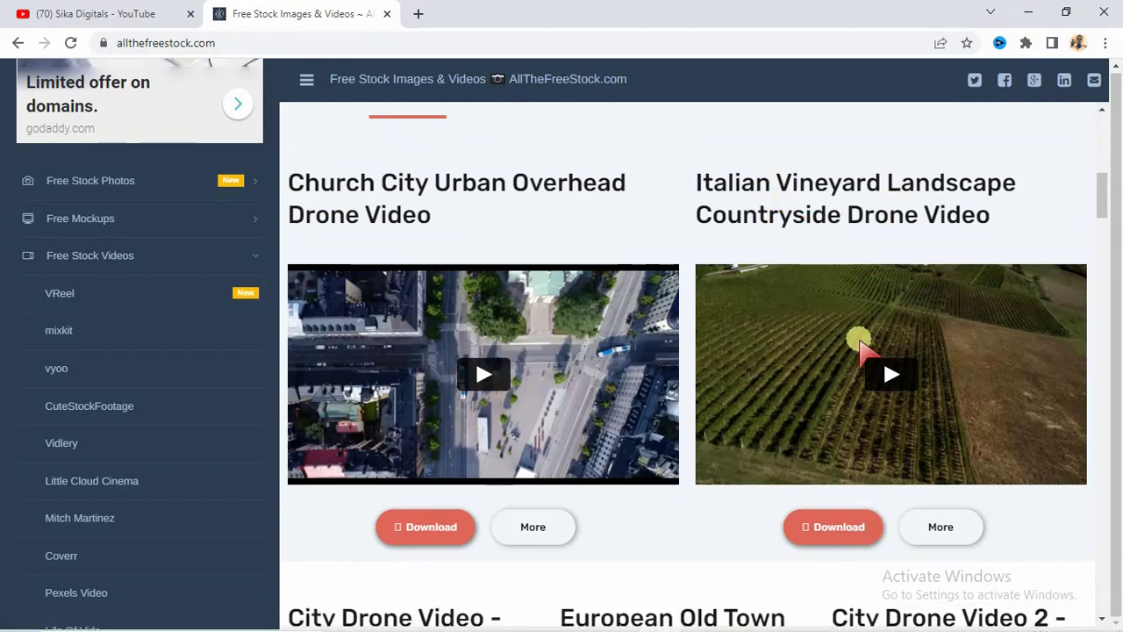
{"action": "mouse_move", "coordinate": [1104, 202]}
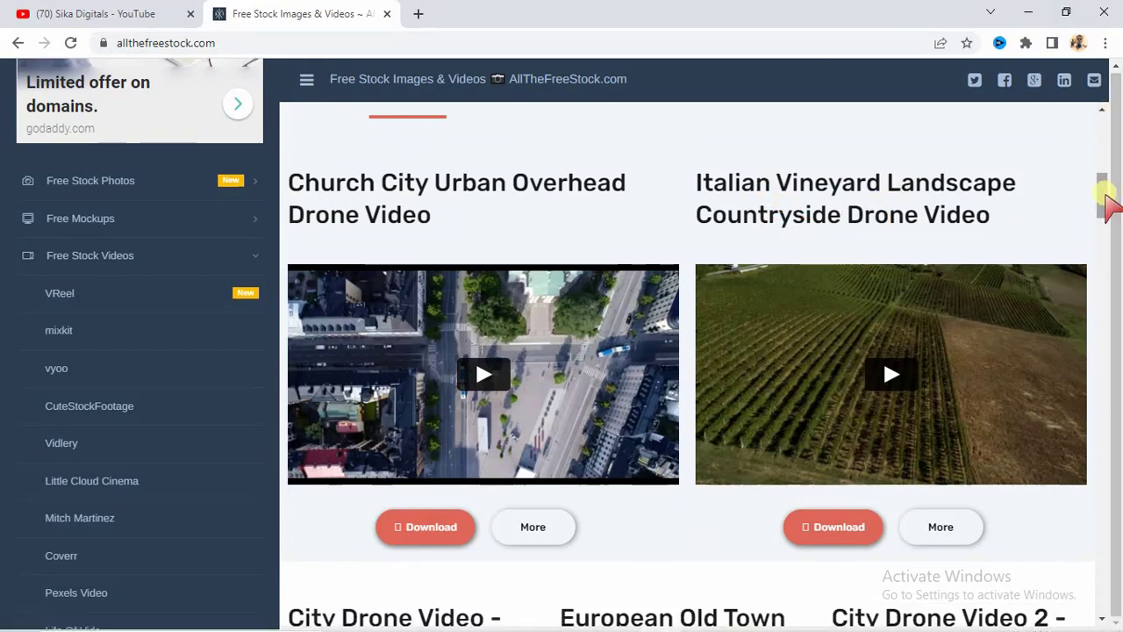
{"action": "scroll", "scroll_direction": "down", "scroll_amount": 3}
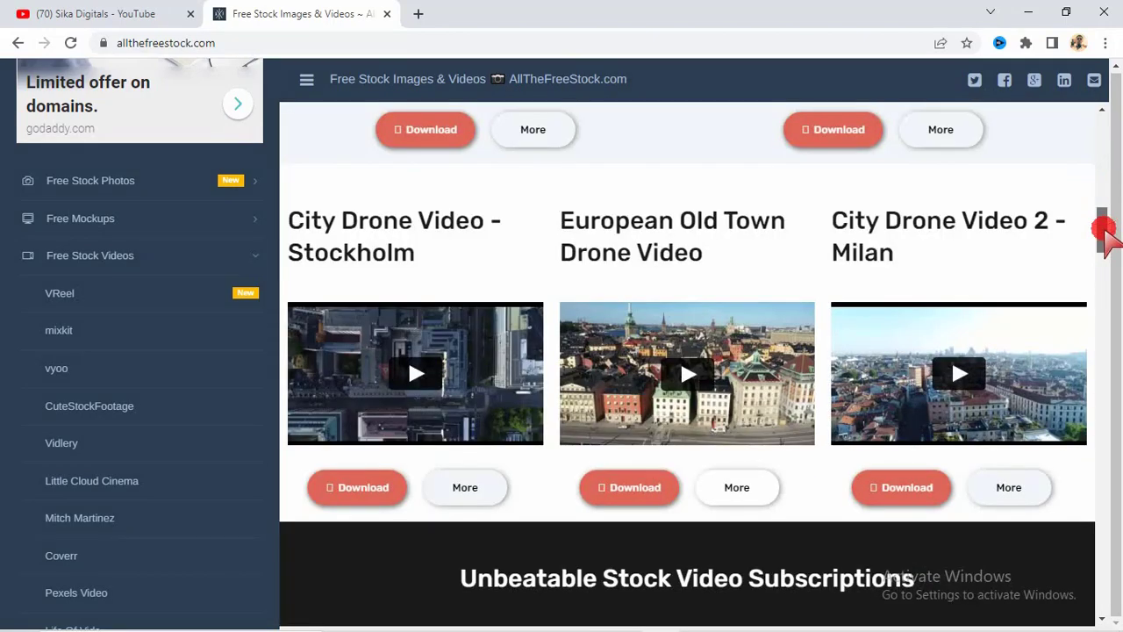
{"action": "mouse_move", "coordinate": [470, 255]}
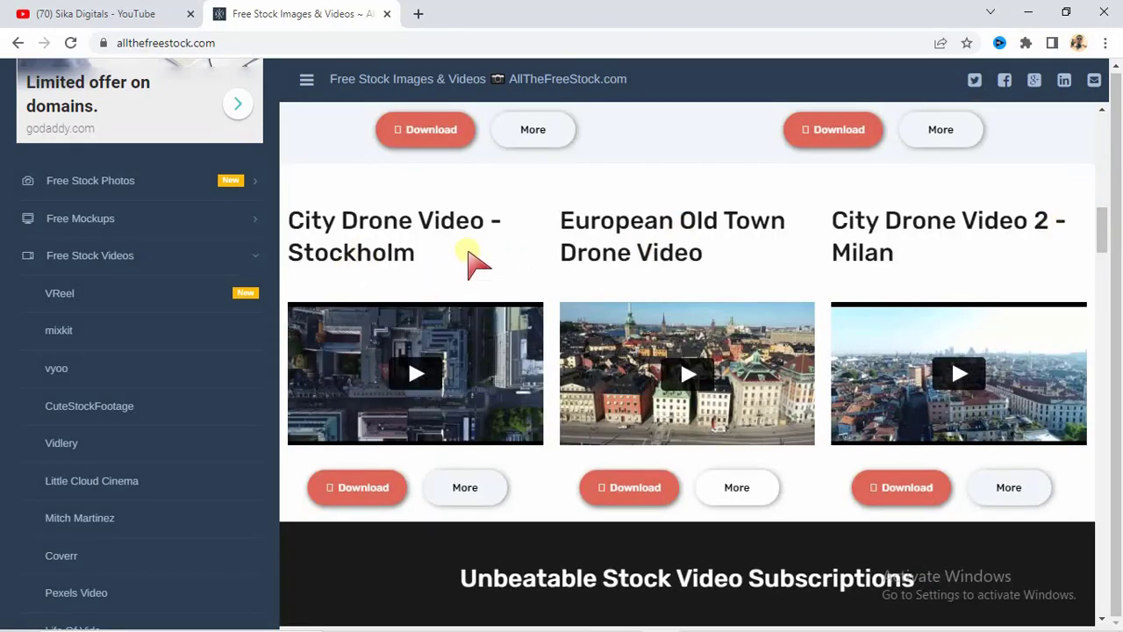
{"action": "mouse_move", "coordinate": [606, 250]}
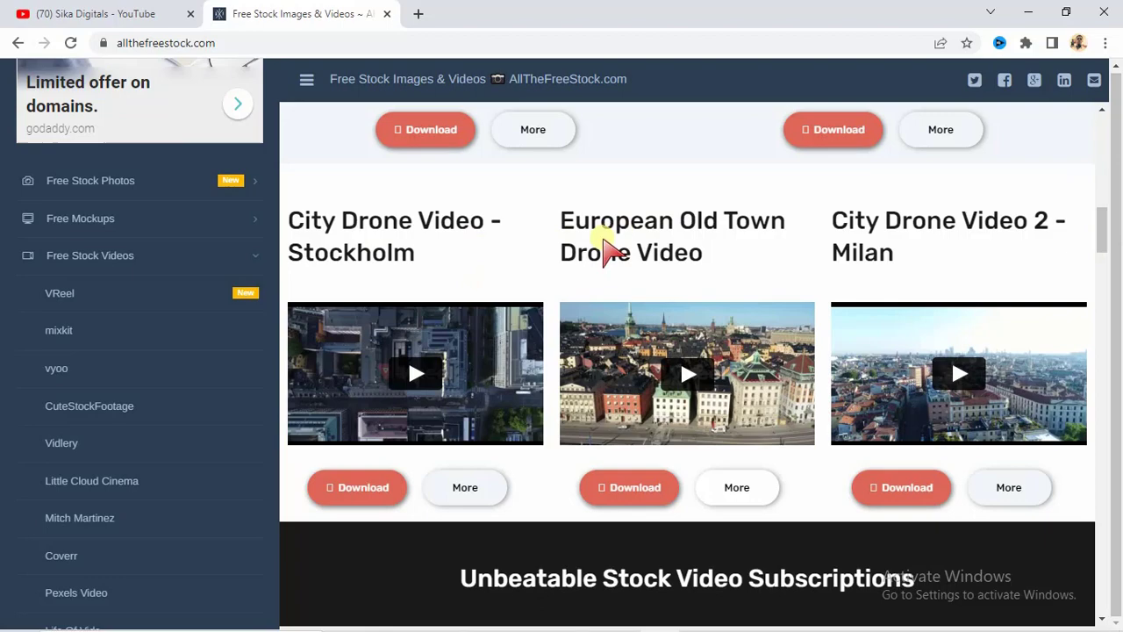
{"action": "mouse_move", "coordinate": [1106, 224]}
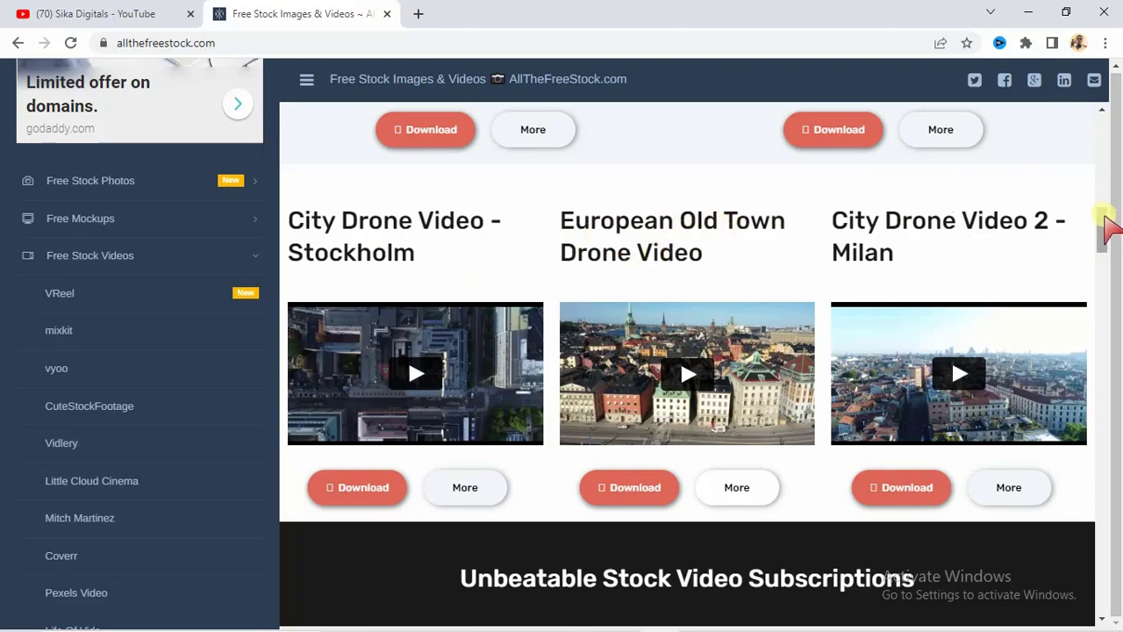
{"action": "scroll", "scroll_direction": "down", "scroll_amount": 3}
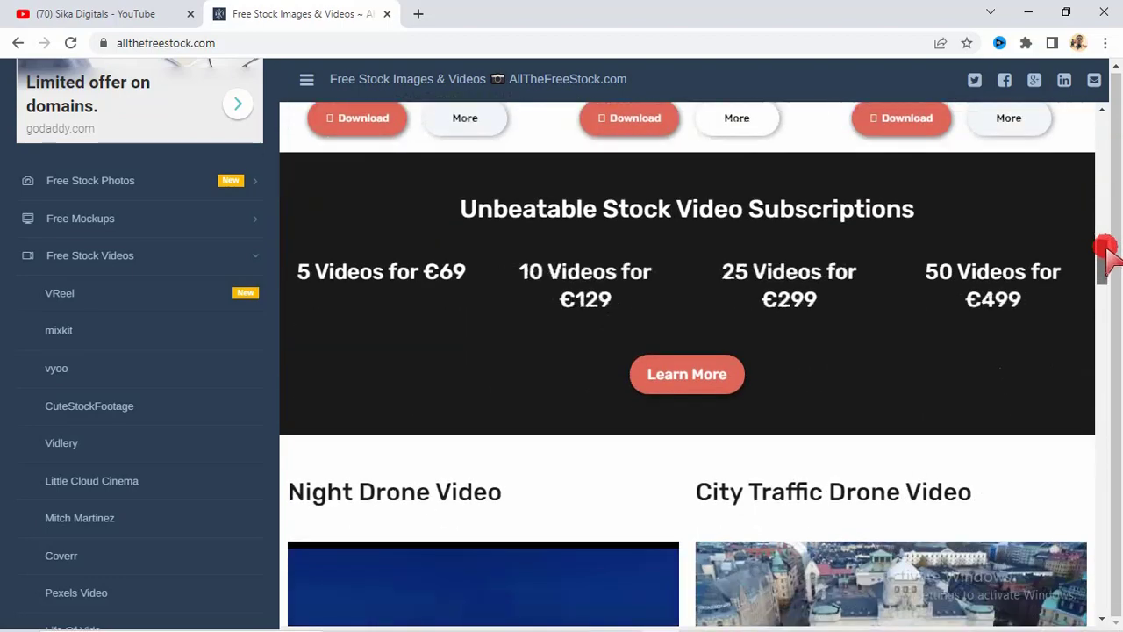
{"action": "mouse_move", "coordinate": [562, 209]}
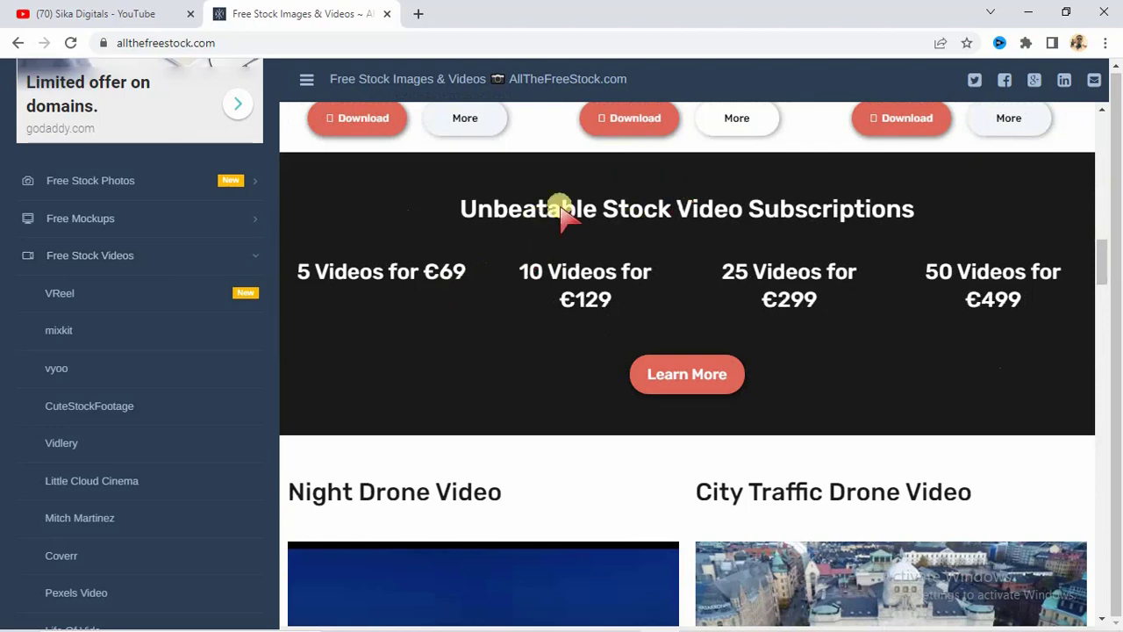
{"action": "mouse_move", "coordinate": [198, 246]}
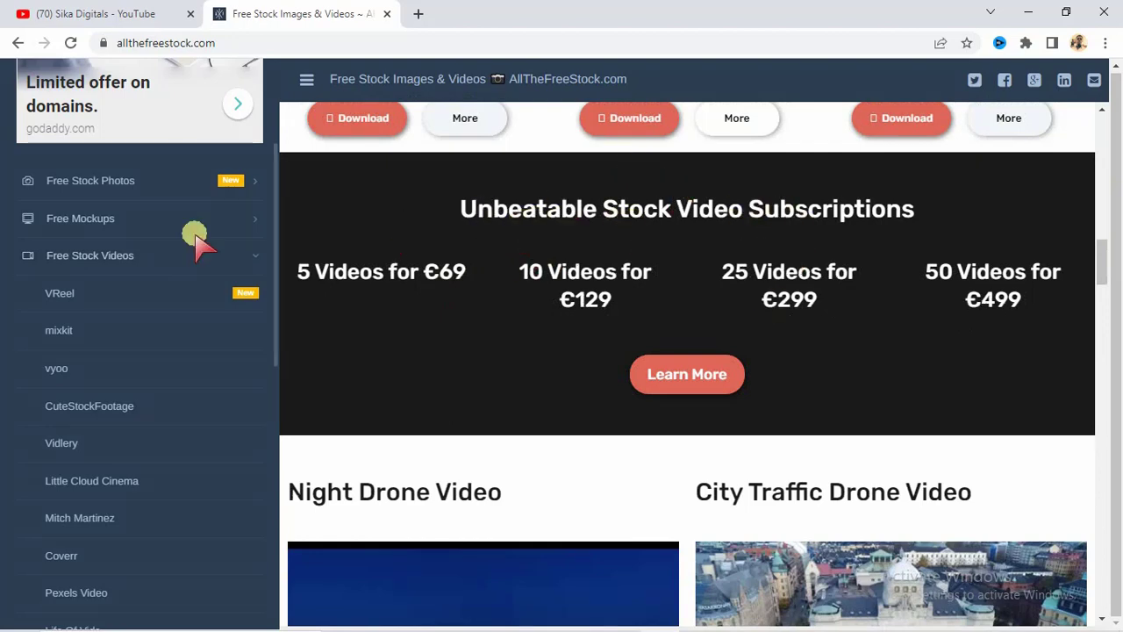
{"action": "mouse_move", "coordinate": [1104, 273]}
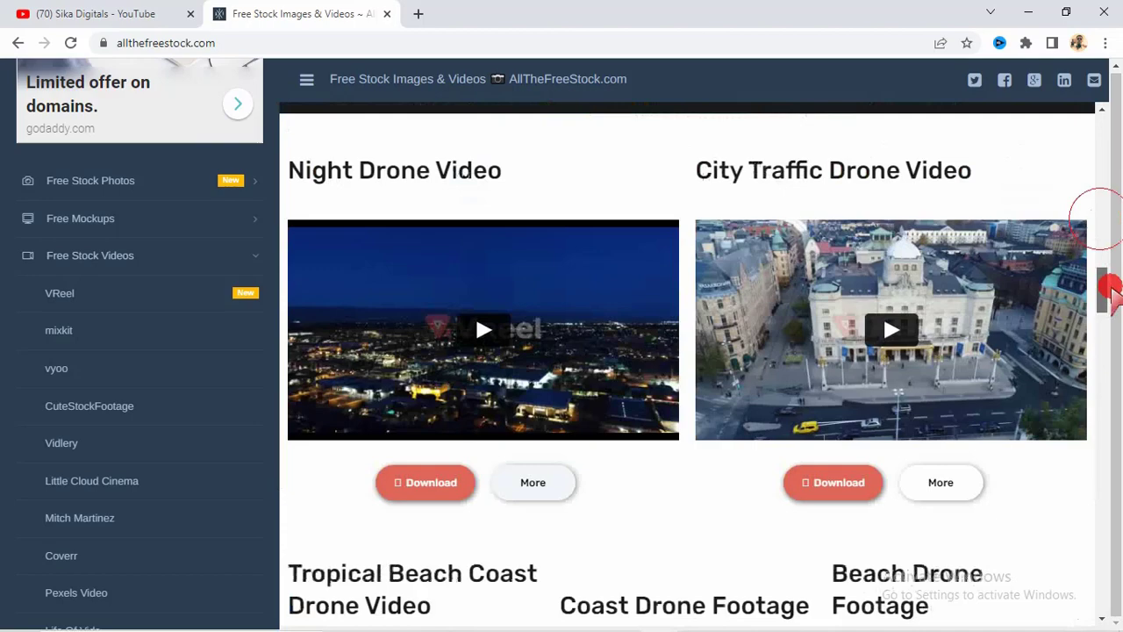
{"action": "scroll", "scroll_direction": "up", "scroll_amount": 3}
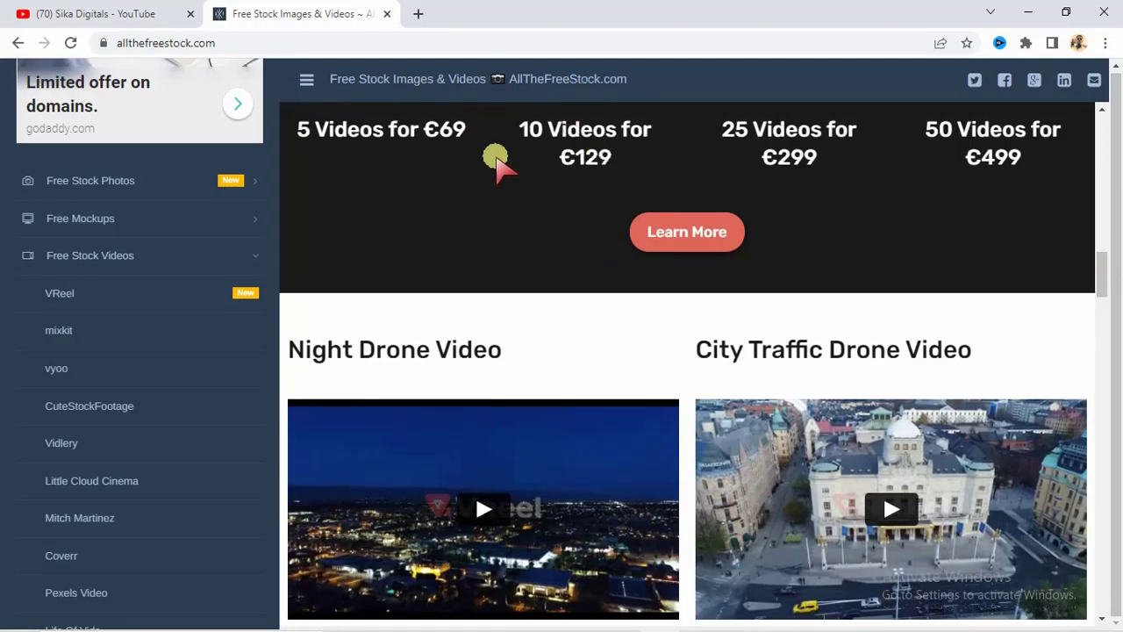
{"action": "mouse_move", "coordinate": [1102, 280]}
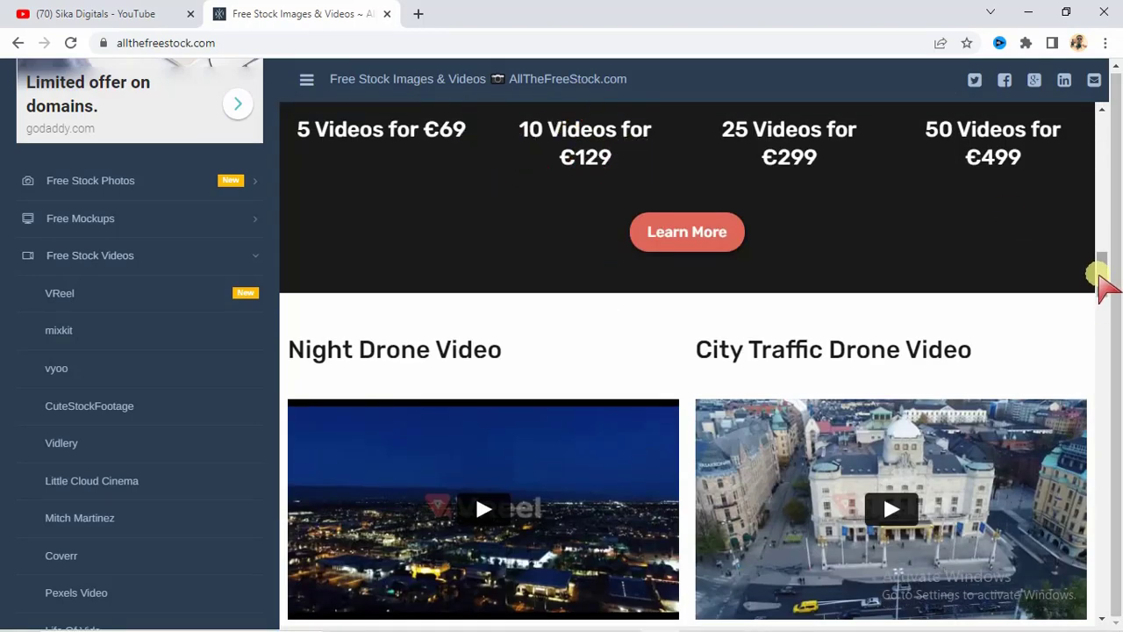
{"action": "scroll", "scroll_direction": "down", "scroll_amount": 3}
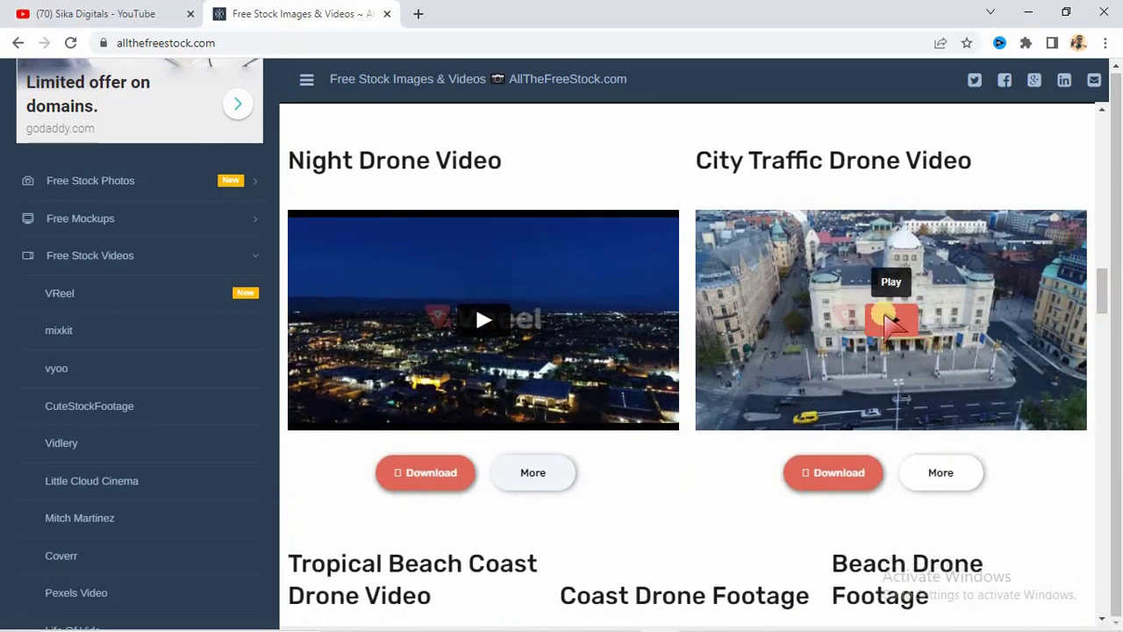
{"action": "mouse_move", "coordinate": [1079, 281]}
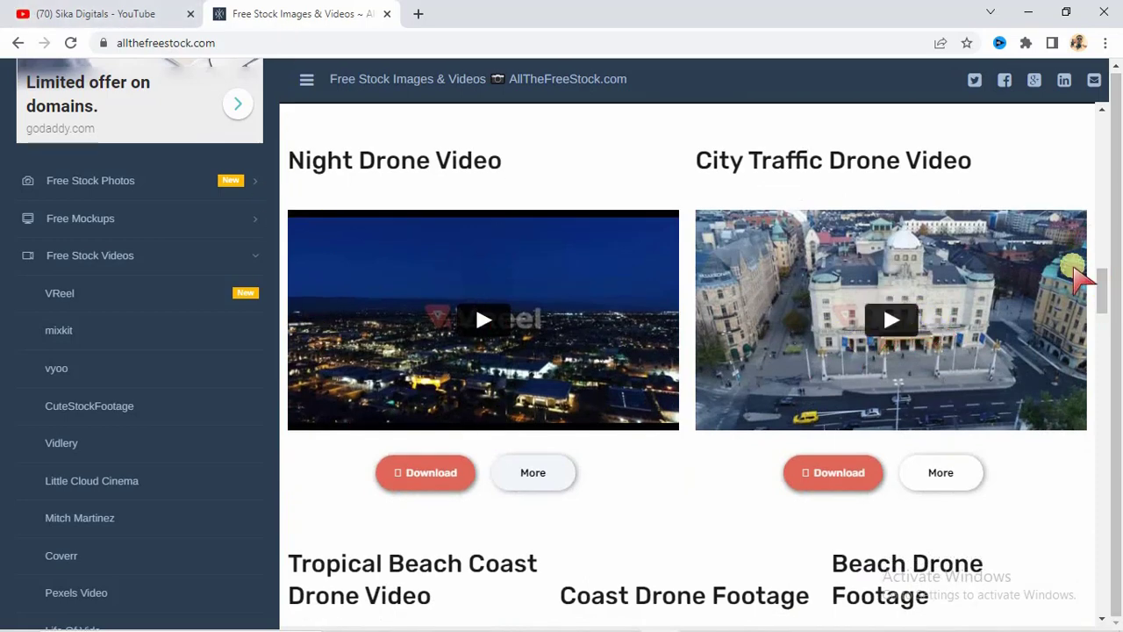
{"action": "scroll", "scroll_direction": "down", "scroll_amount": 3}
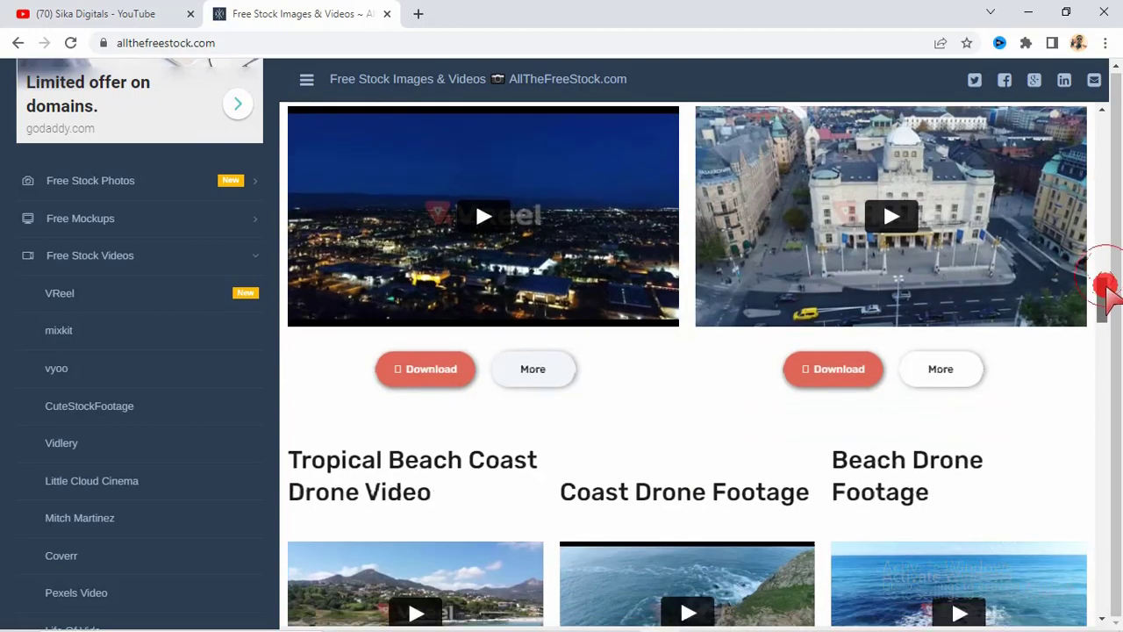
{"action": "scroll", "scroll_direction": "down", "scroll_amount": 3}
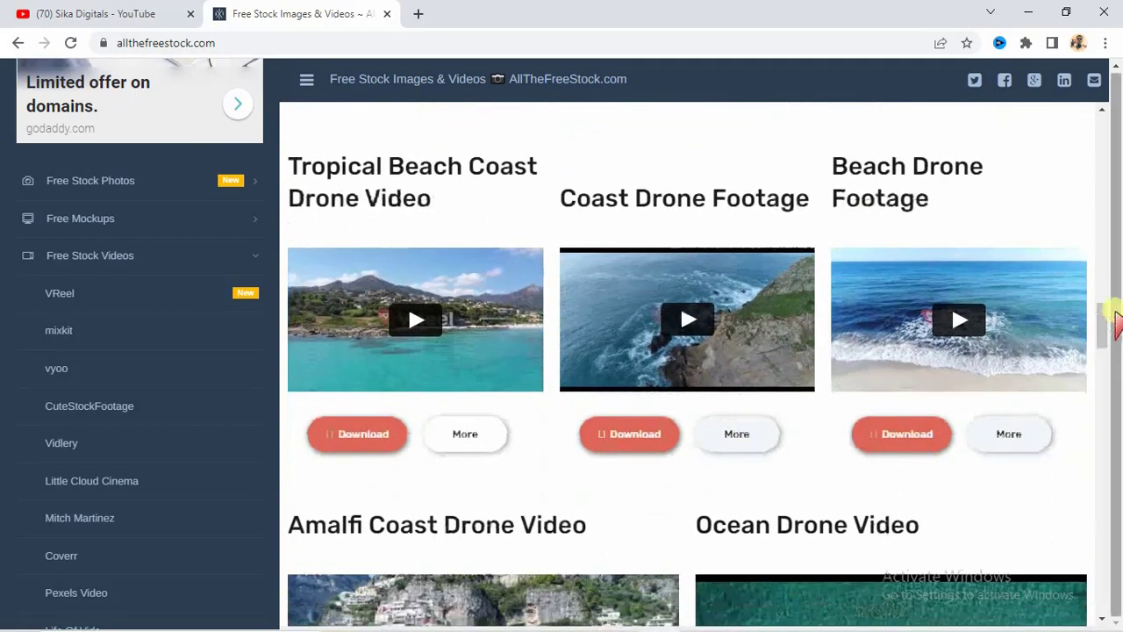
{"action": "mouse_move", "coordinate": [267, 220]}
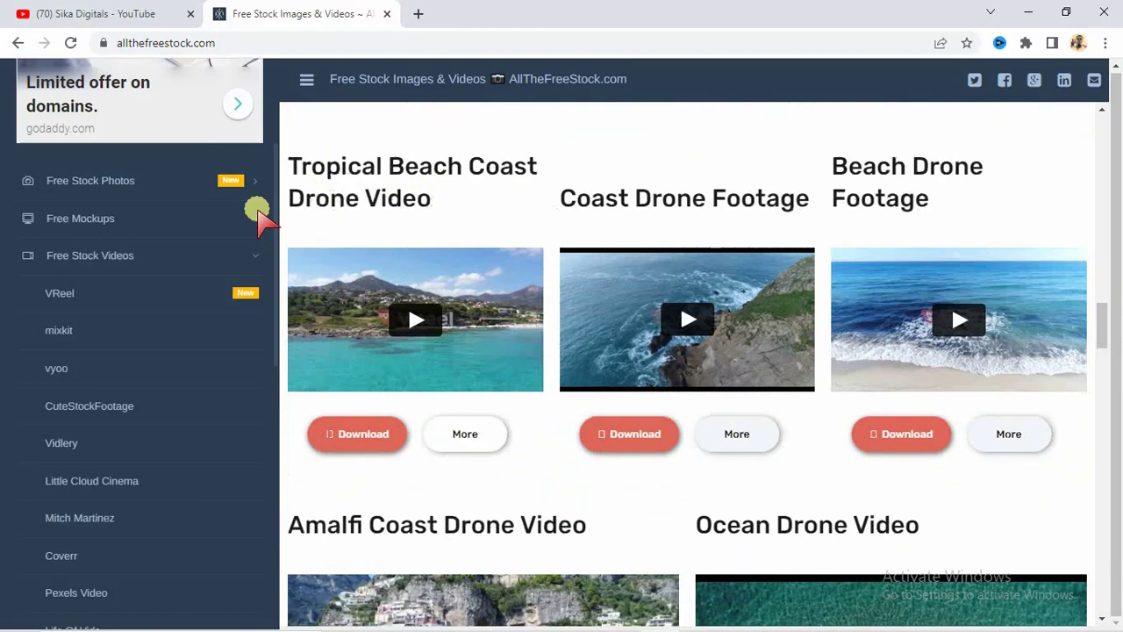
{"action": "mouse_move", "coordinate": [1088, 280]}
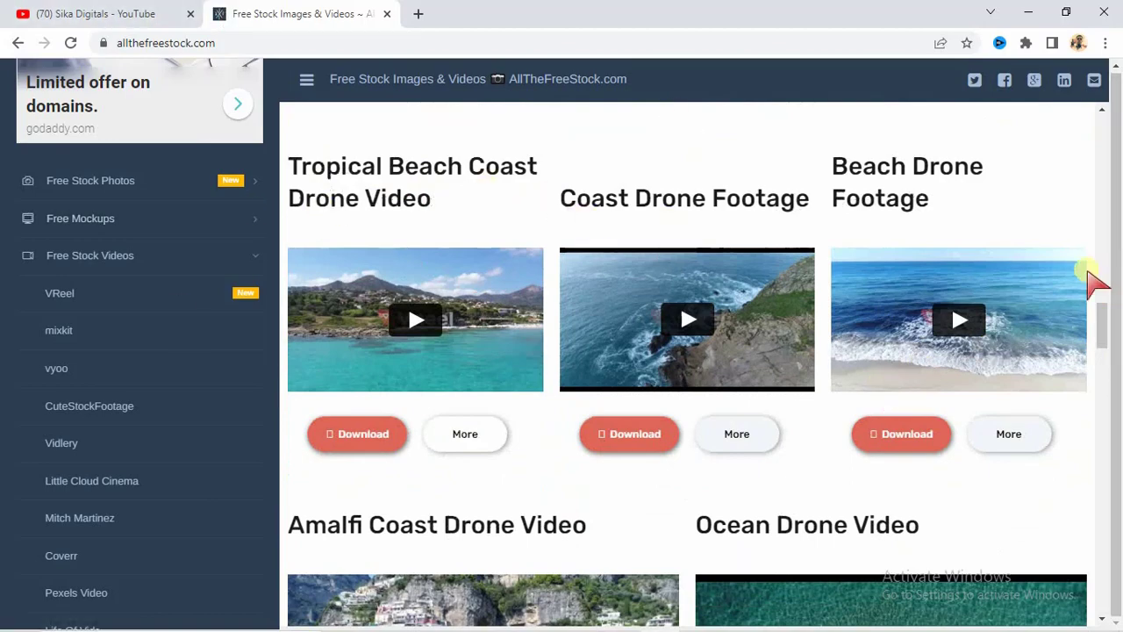
{"action": "scroll", "scroll_direction": "down", "scroll_amount": 3}
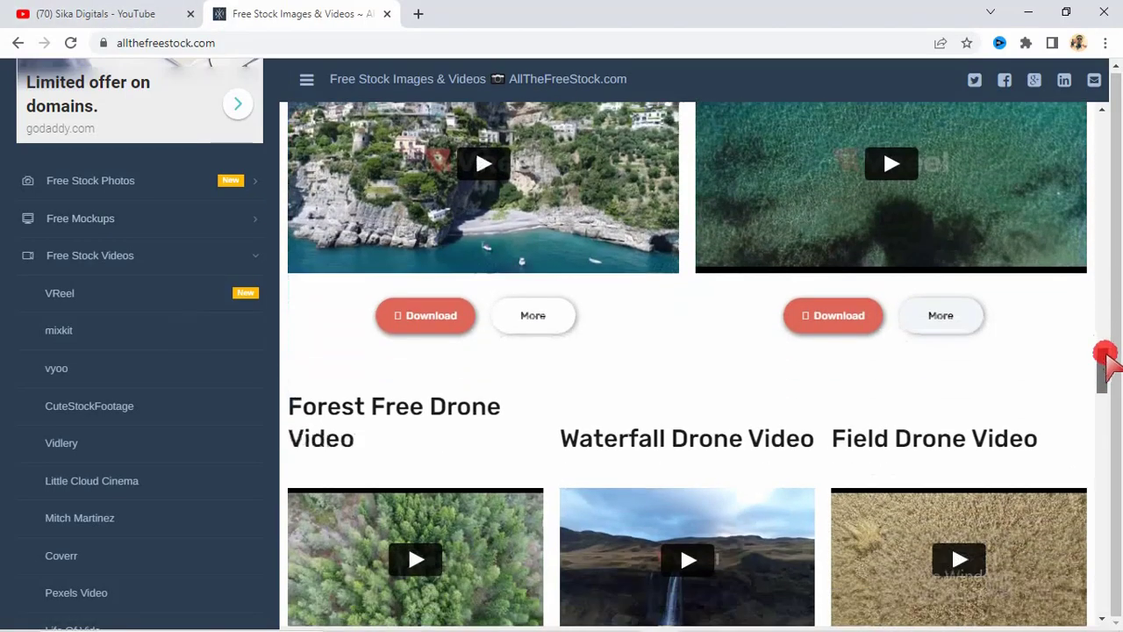
{"action": "scroll", "scroll_direction": "down", "scroll_amount": 3}
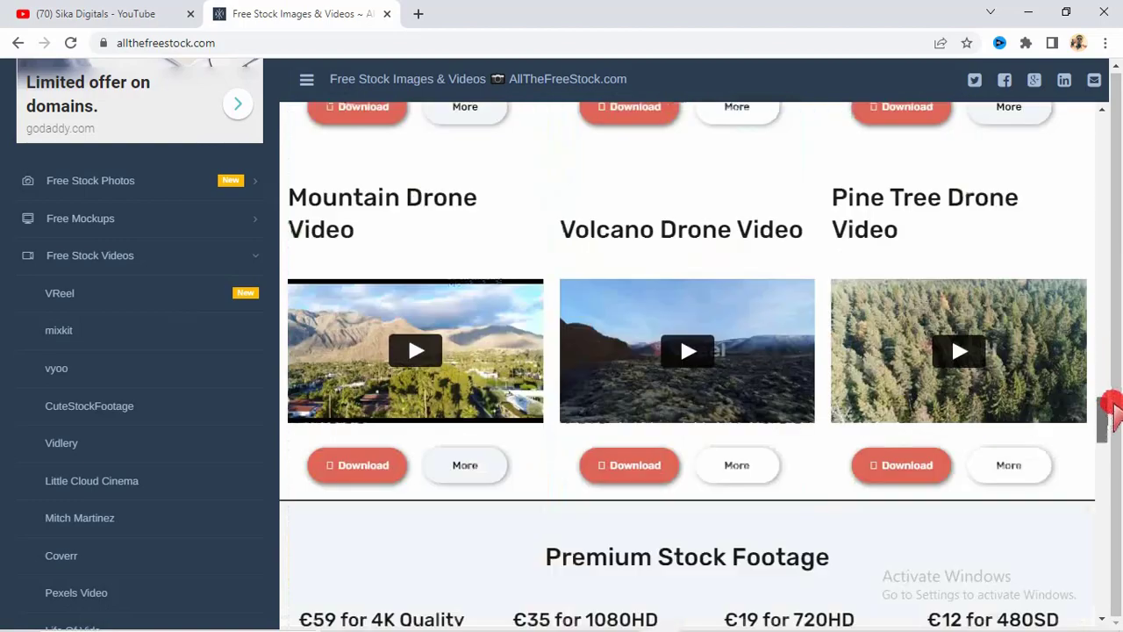
{"action": "scroll", "scroll_direction": "down", "scroll_amount": 3}
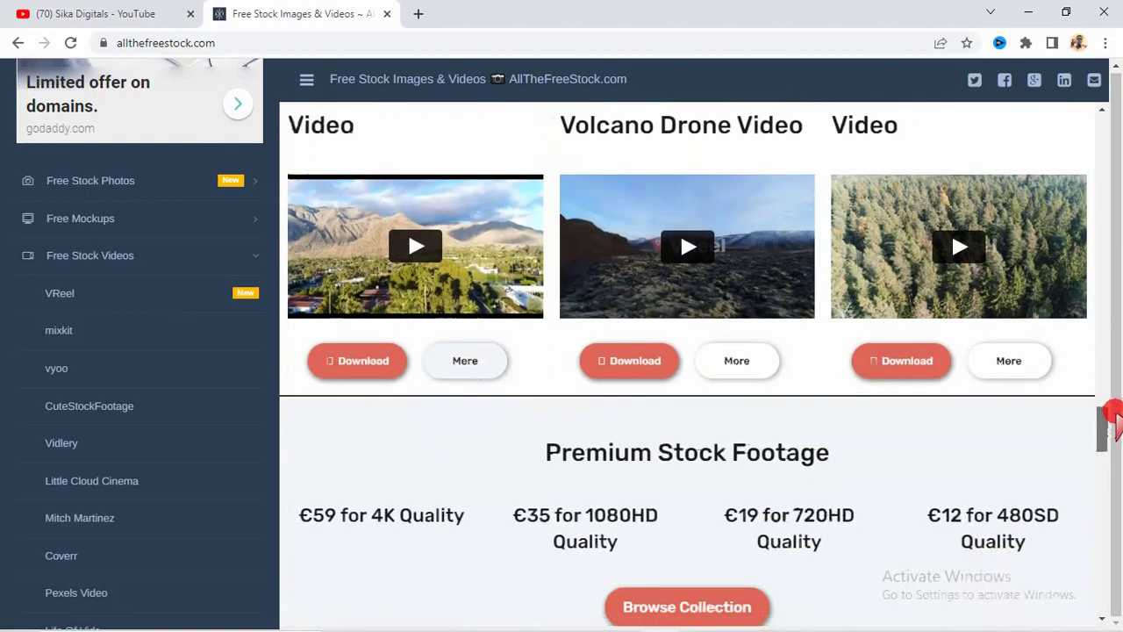
{"action": "scroll", "scroll_direction": "down", "scroll_amount": 3}
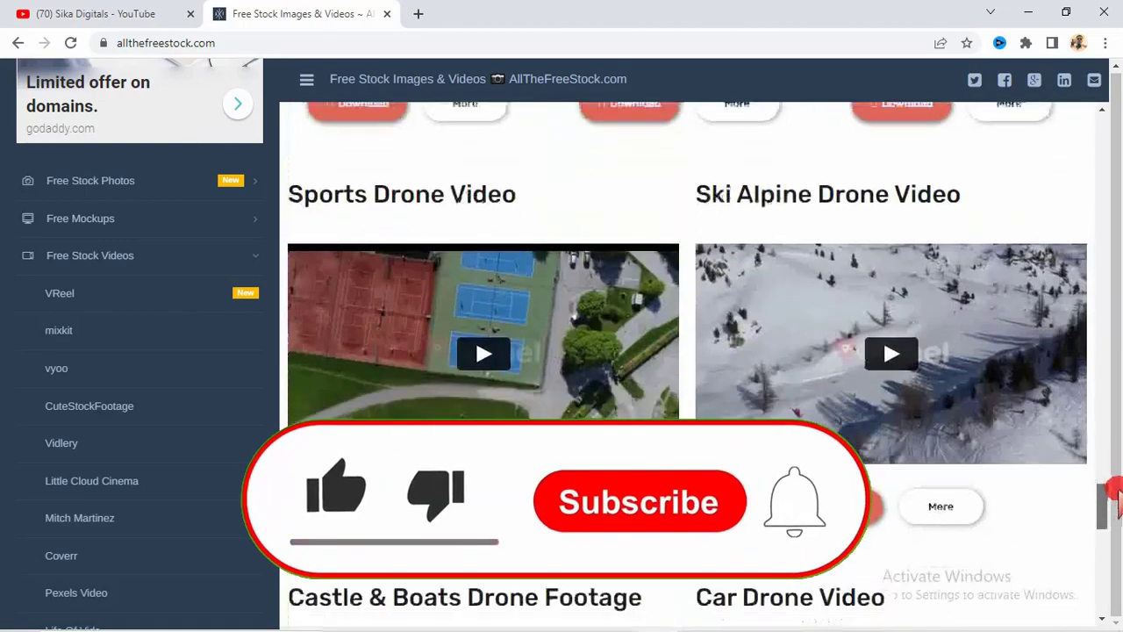
{"action": "scroll", "scroll_direction": "down", "scroll_amount": 3}
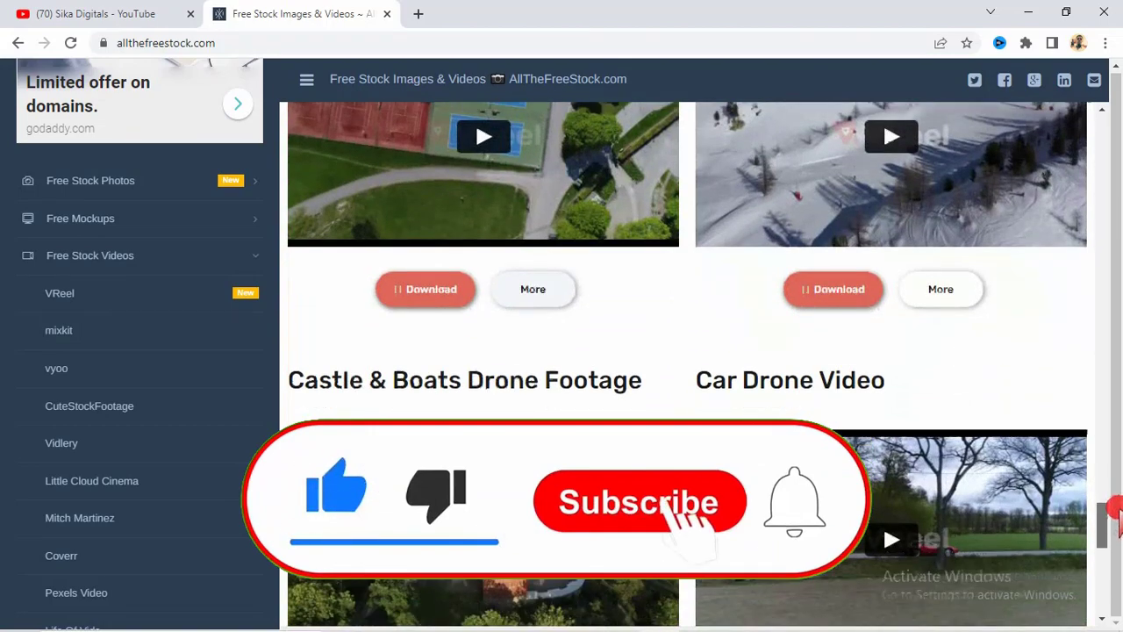
{"action": "scroll", "scroll_direction": "down", "scroll_amount": 3}
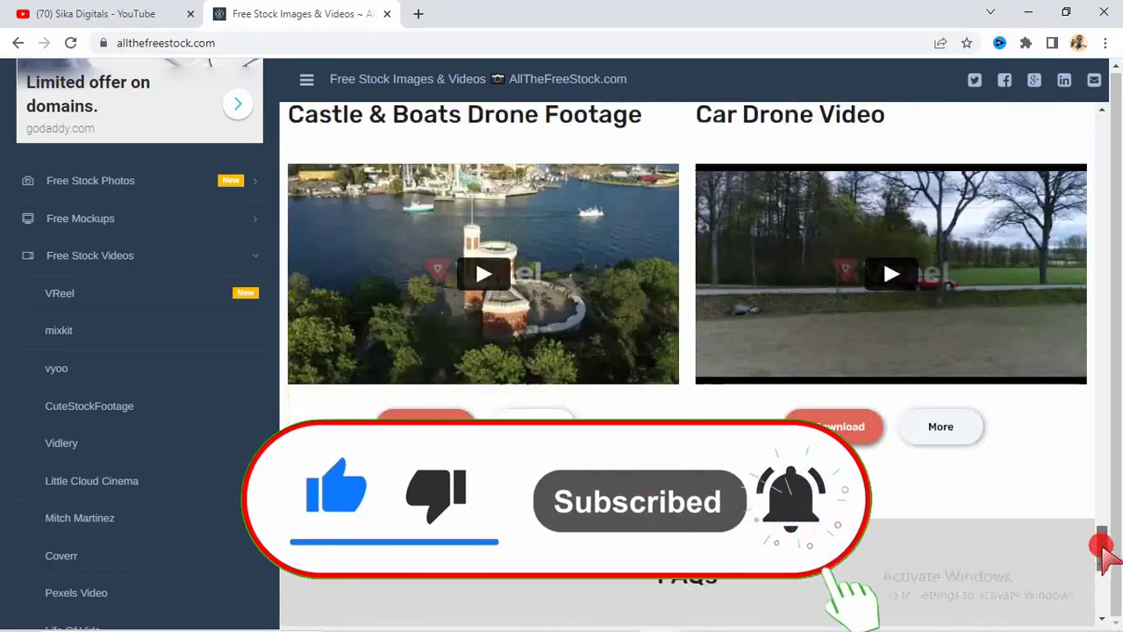
{"action": "scroll", "scroll_direction": "down", "scroll_amount": 3}
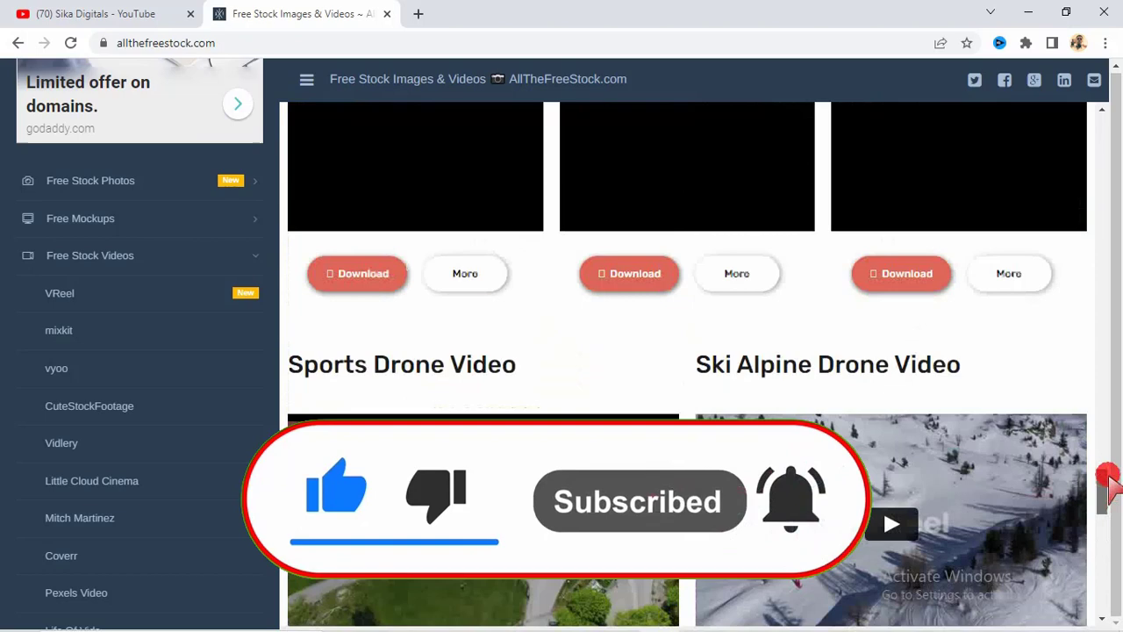
{"action": "scroll", "scroll_direction": "down", "scroll_amount": 3}
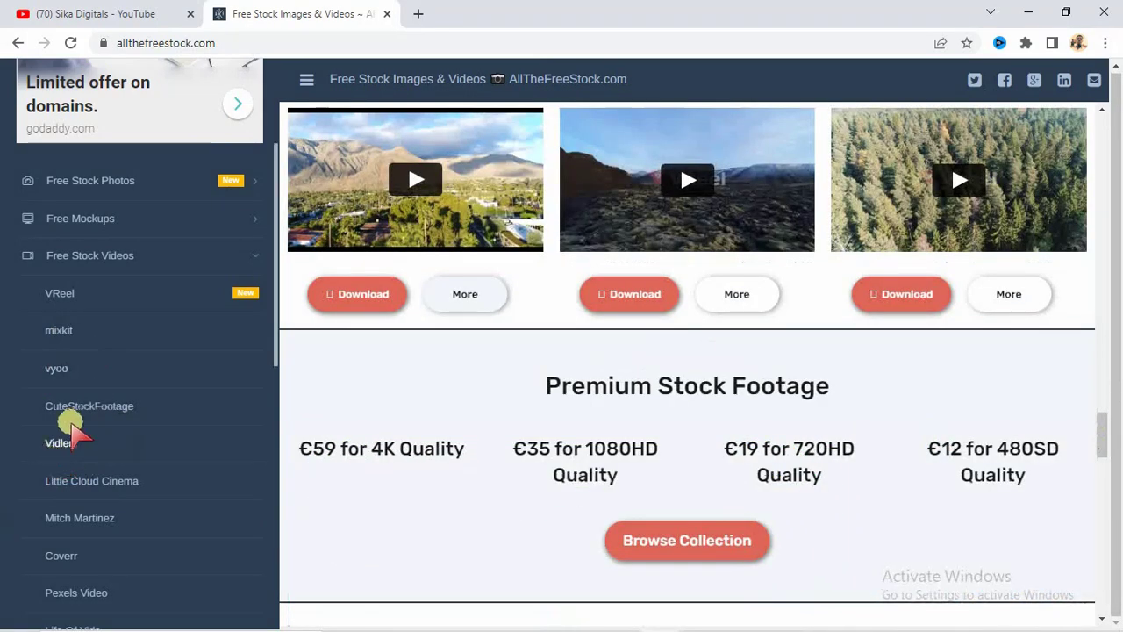
Load CuteStockFootage and scroll down to its pagination showing 2957 videos
{"action": "left_click", "coordinate": [88, 406]}
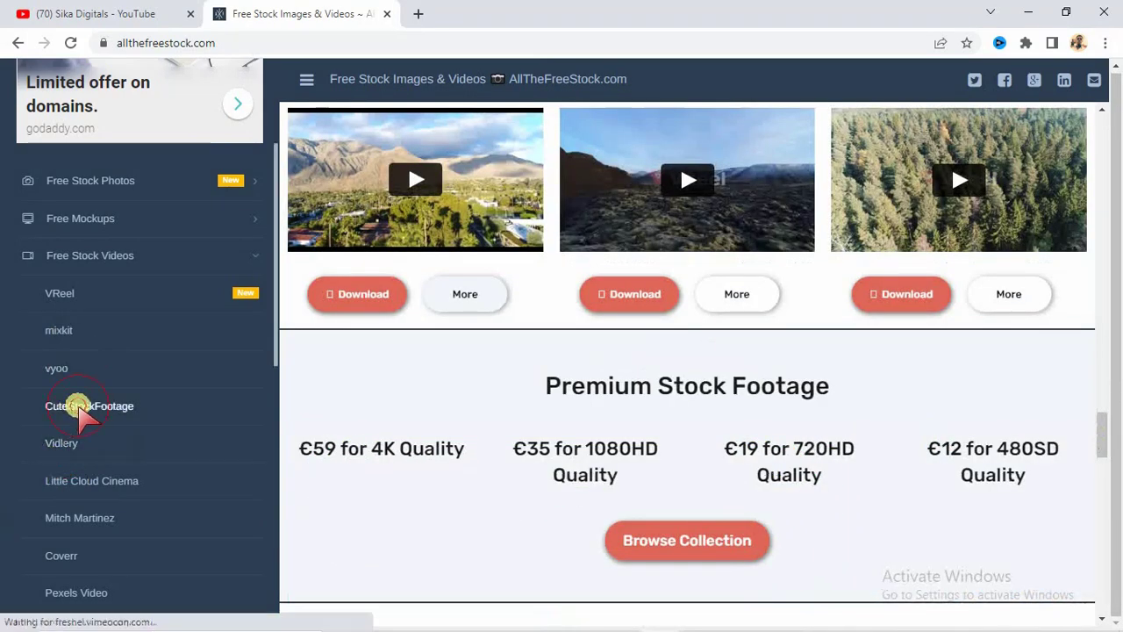
{"action": "left_click", "coordinate": [89, 405]}
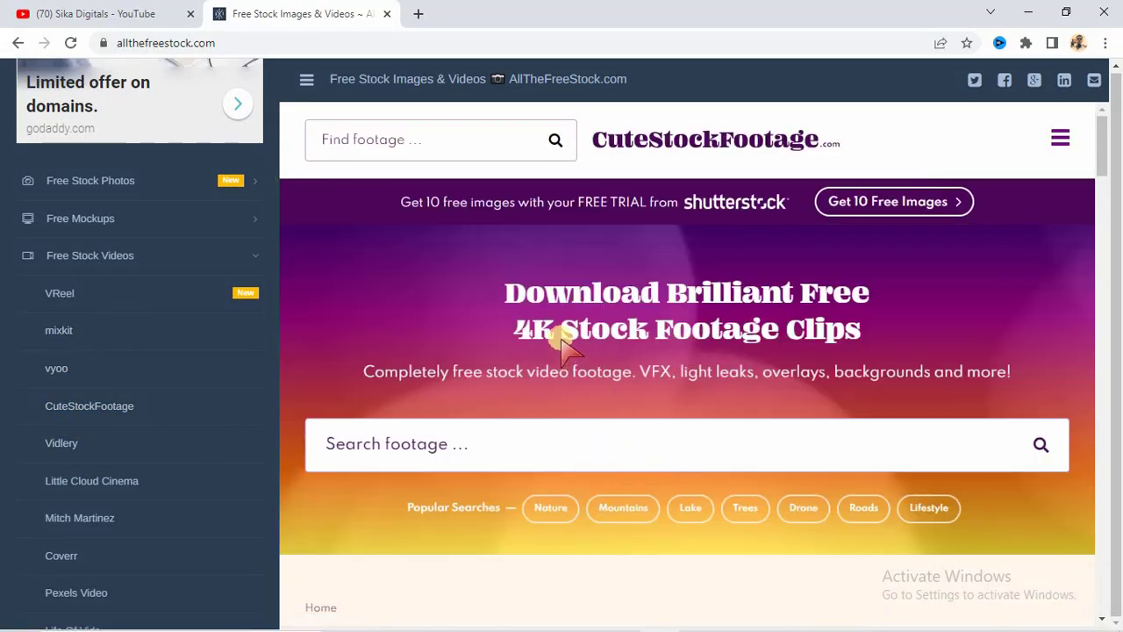
{"action": "mouse_move", "coordinate": [768, 307]}
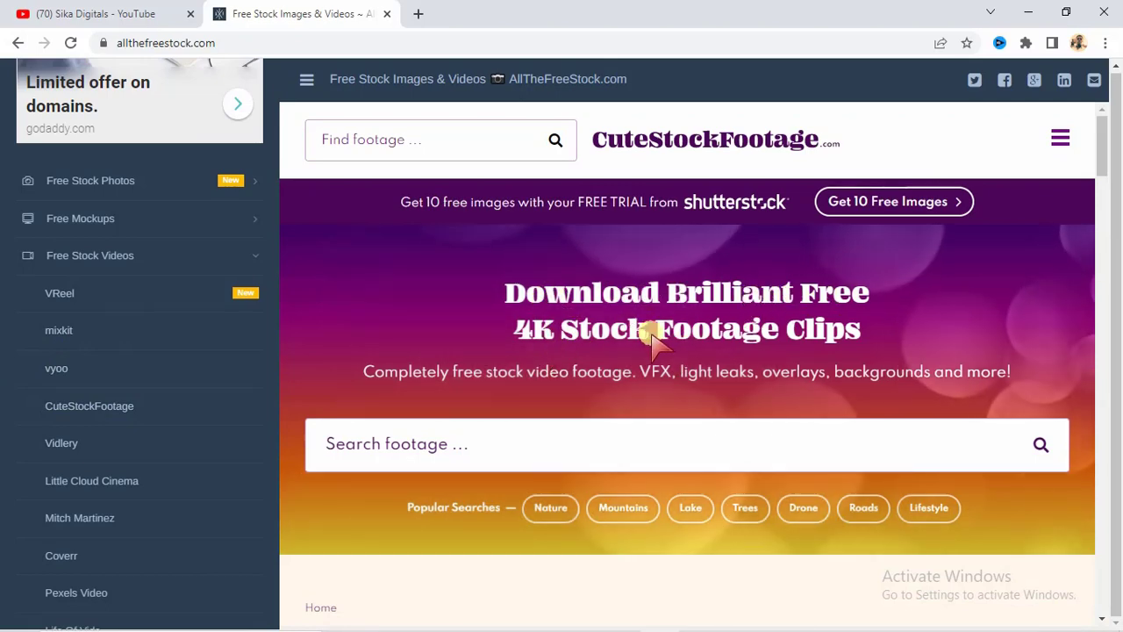
{"action": "mouse_move", "coordinate": [382, 391]}
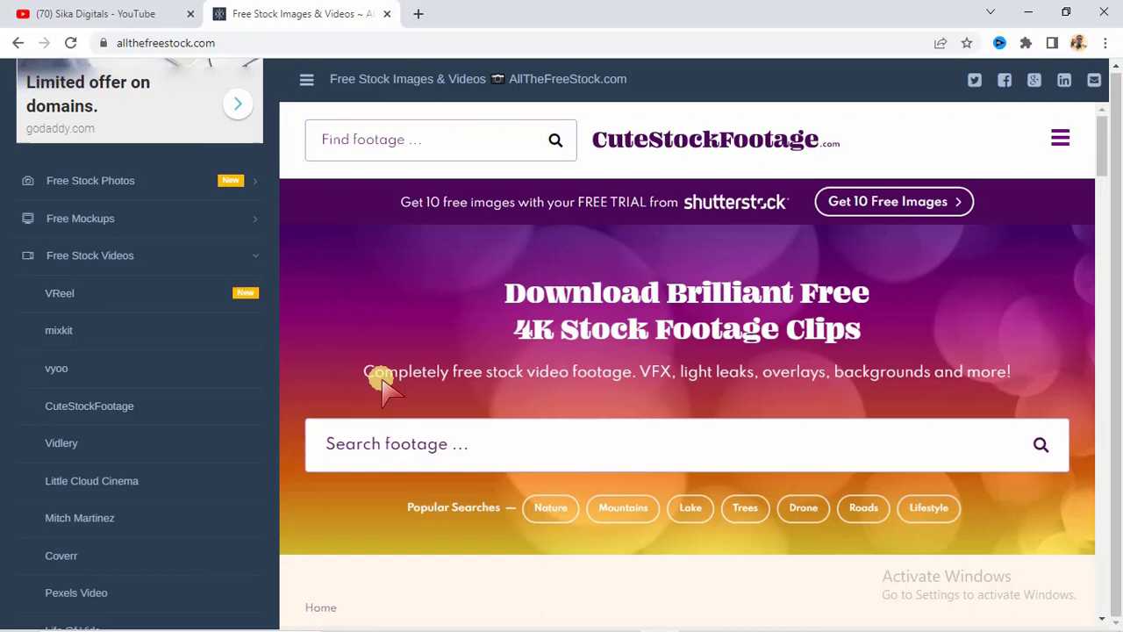
{"action": "mouse_move", "coordinate": [575, 382]}
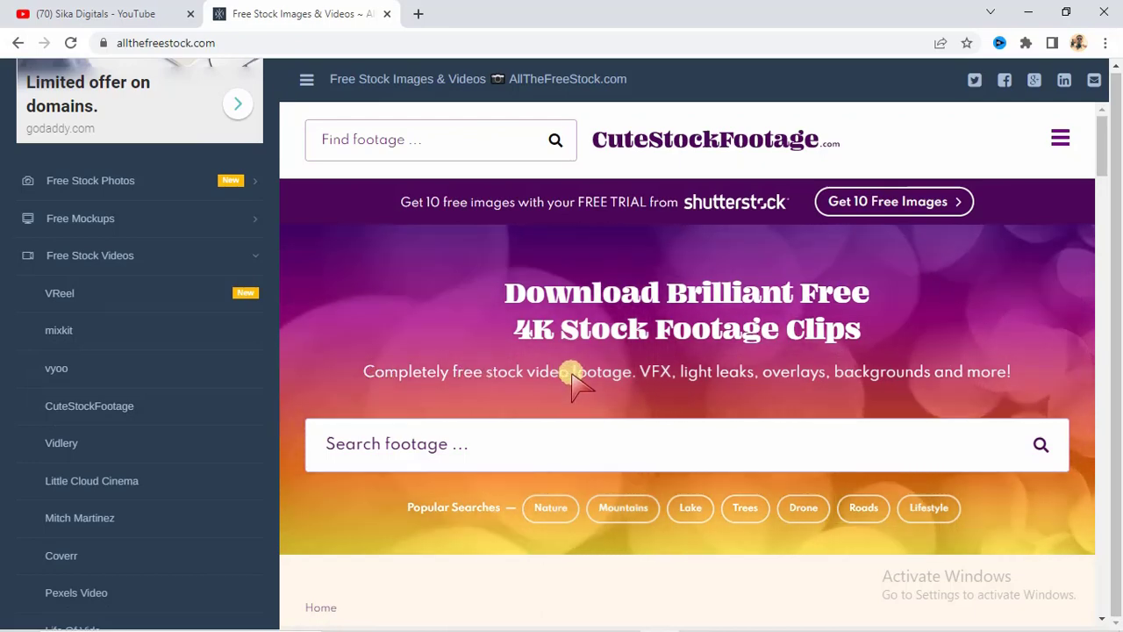
{"action": "mouse_move", "coordinate": [1101, 158]}
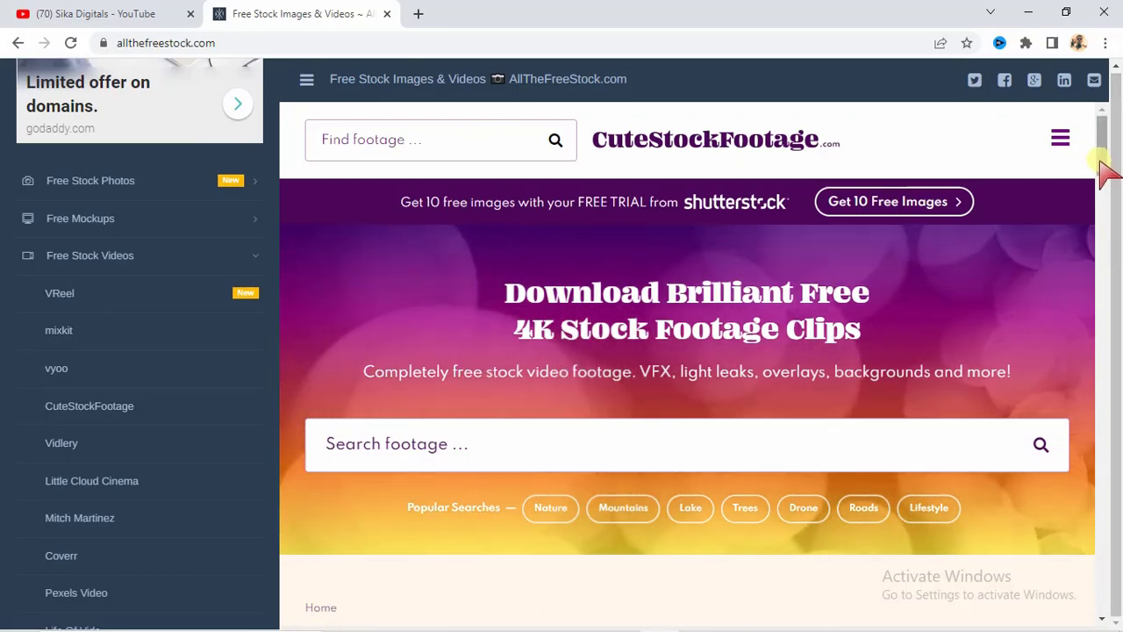
{"action": "scroll", "scroll_direction": "down", "scroll_amount": 3}
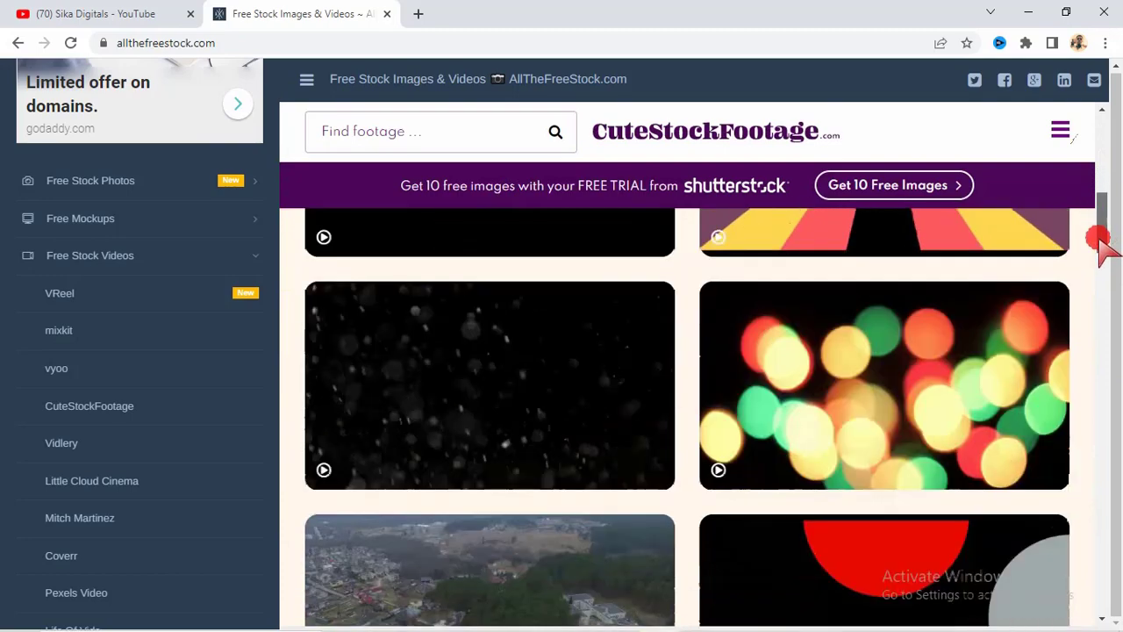
{"action": "scroll", "scroll_direction": "down", "scroll_amount": 3}
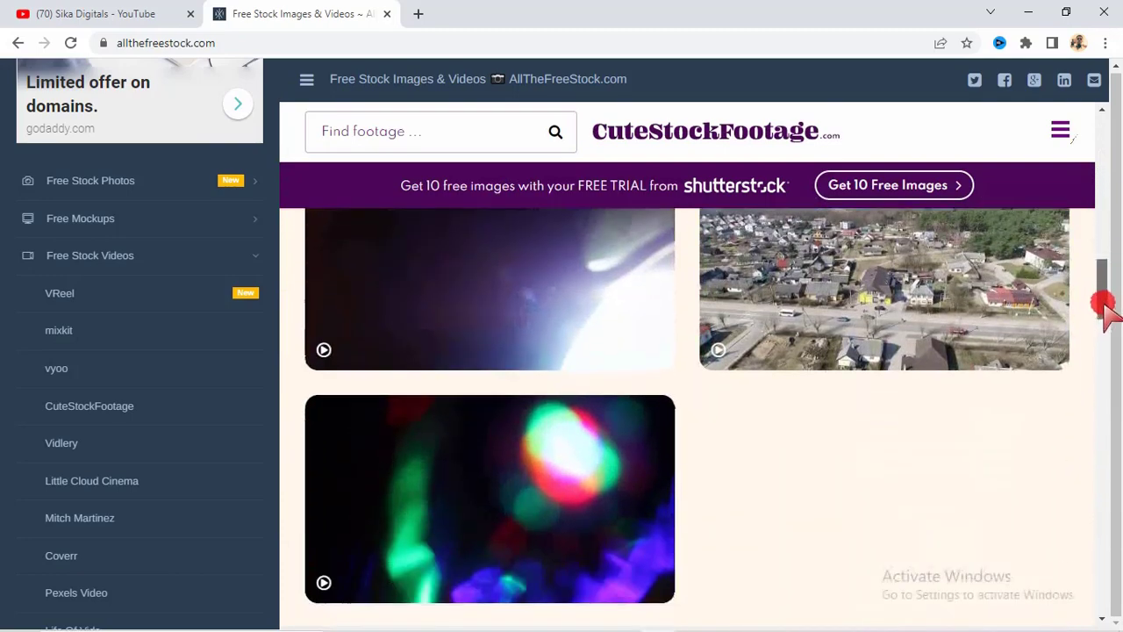
{"action": "scroll", "scroll_direction": "down", "scroll_amount": 3}
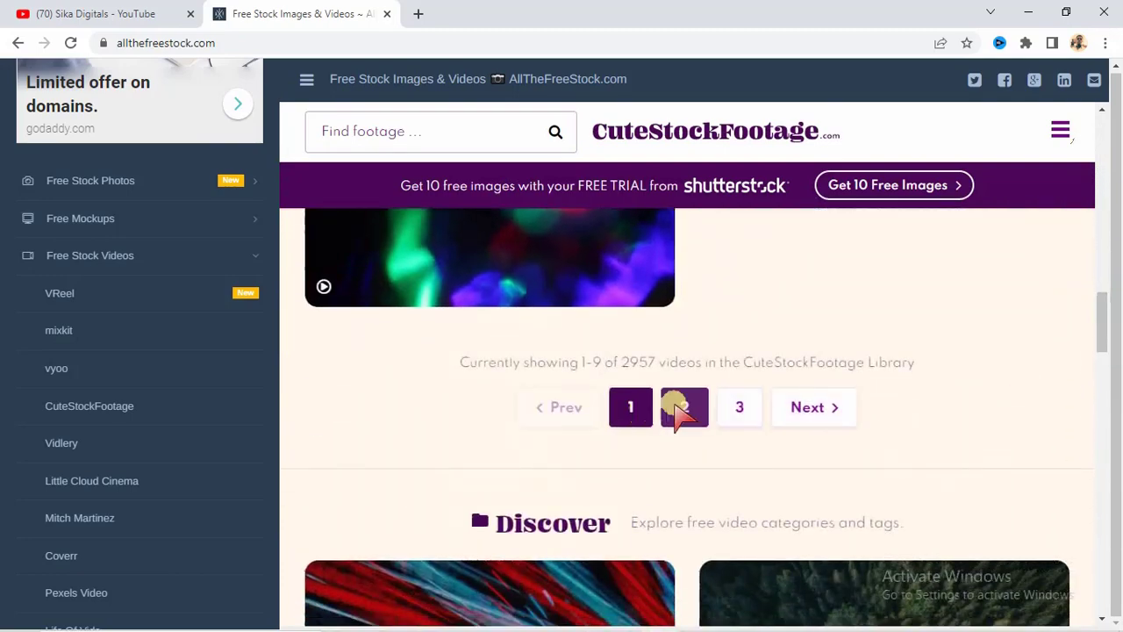
{"action": "mouse_move", "coordinate": [813, 406]}
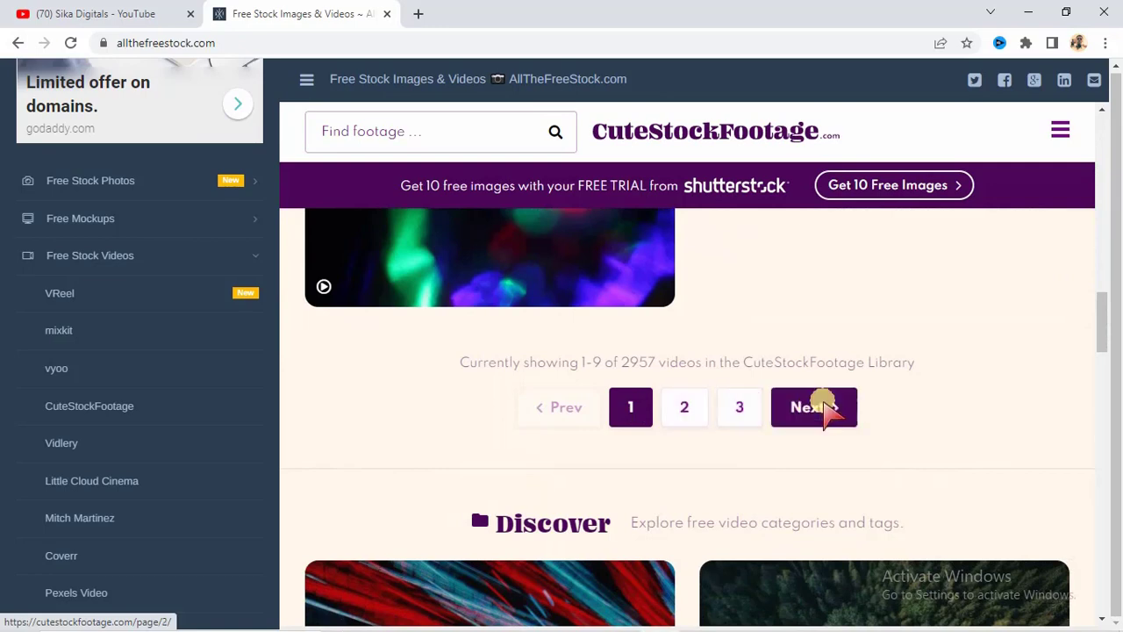
{"action": "mouse_move", "coordinate": [9, 338]}
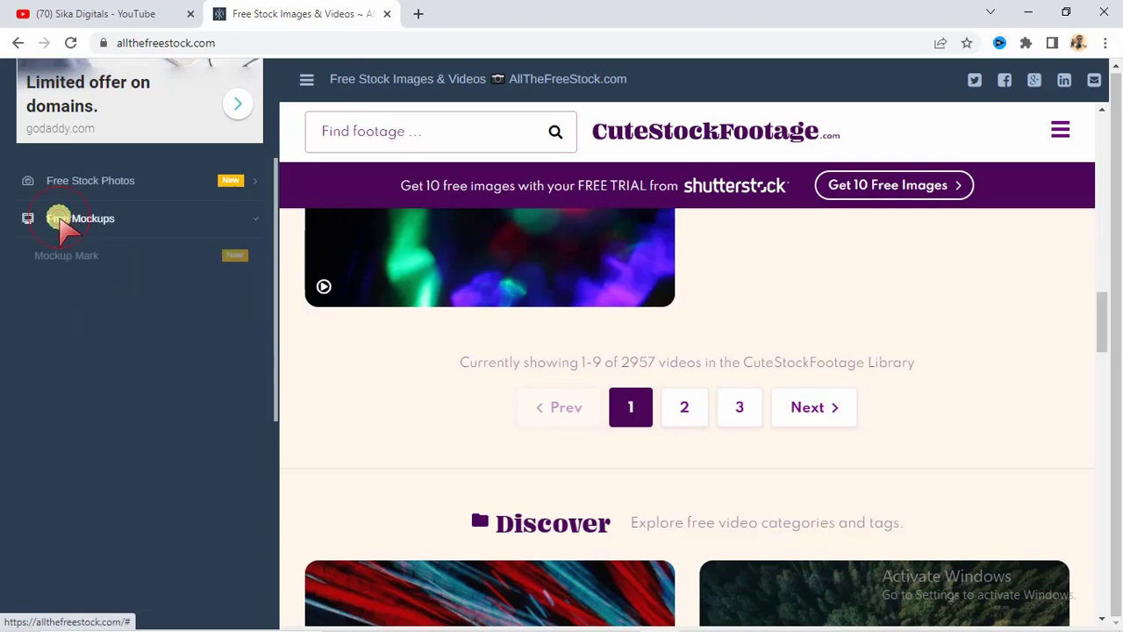
Open themockup.club under Free Mockups, scroll through Best Free Mockups, then return to top
{"action": "left_click", "coordinate": [80, 218]}
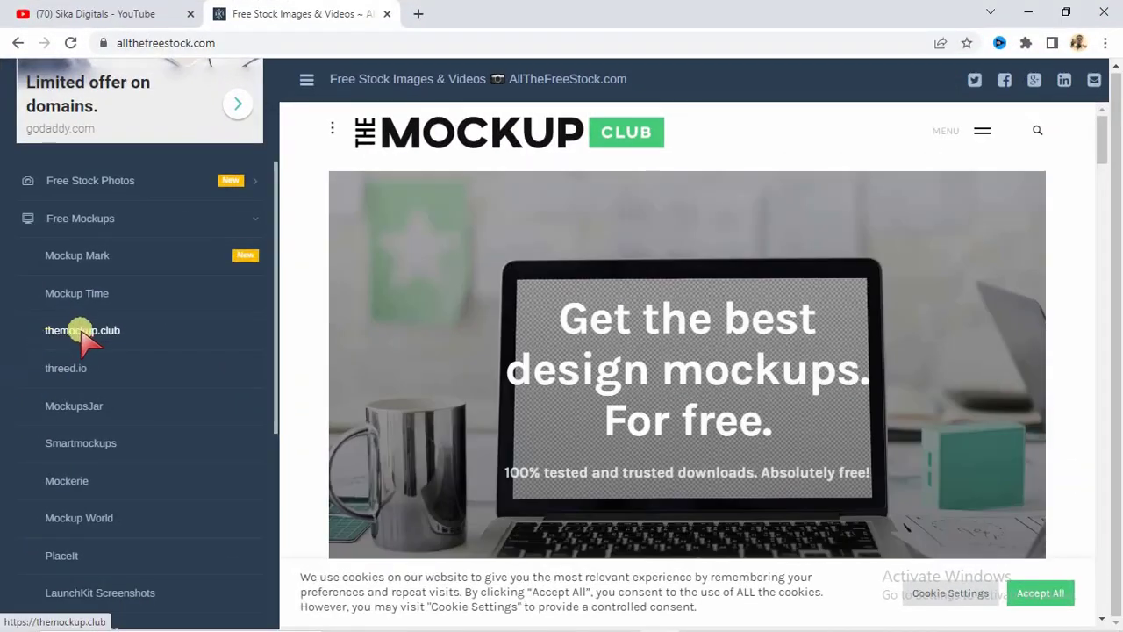
{"action": "mouse_move", "coordinate": [244, 386]}
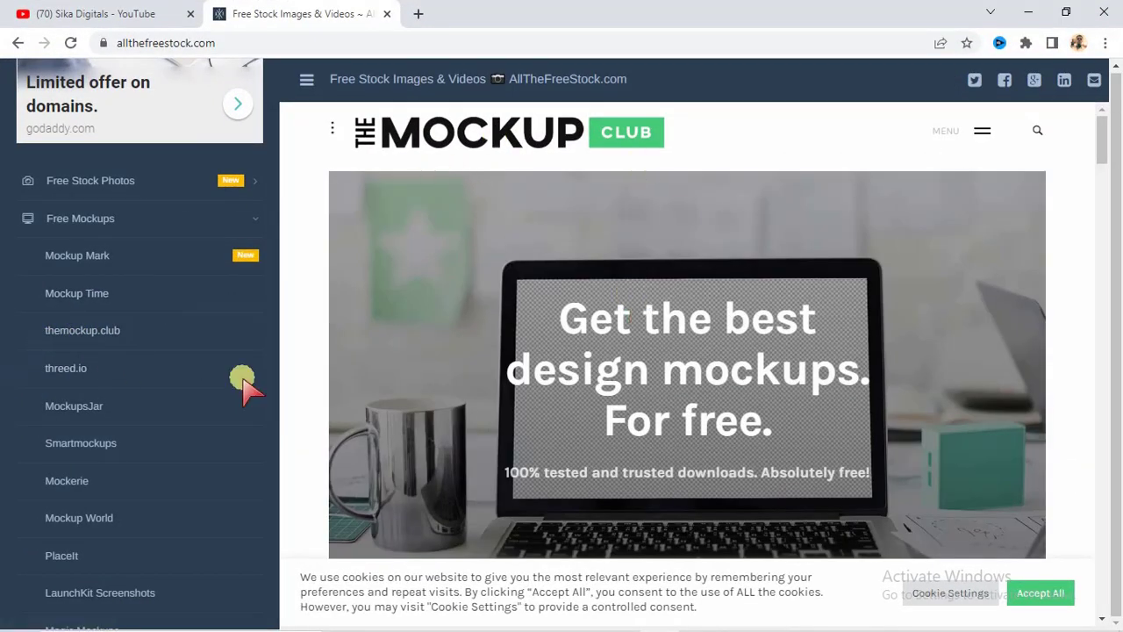
{"action": "mouse_move", "coordinate": [81, 442]}
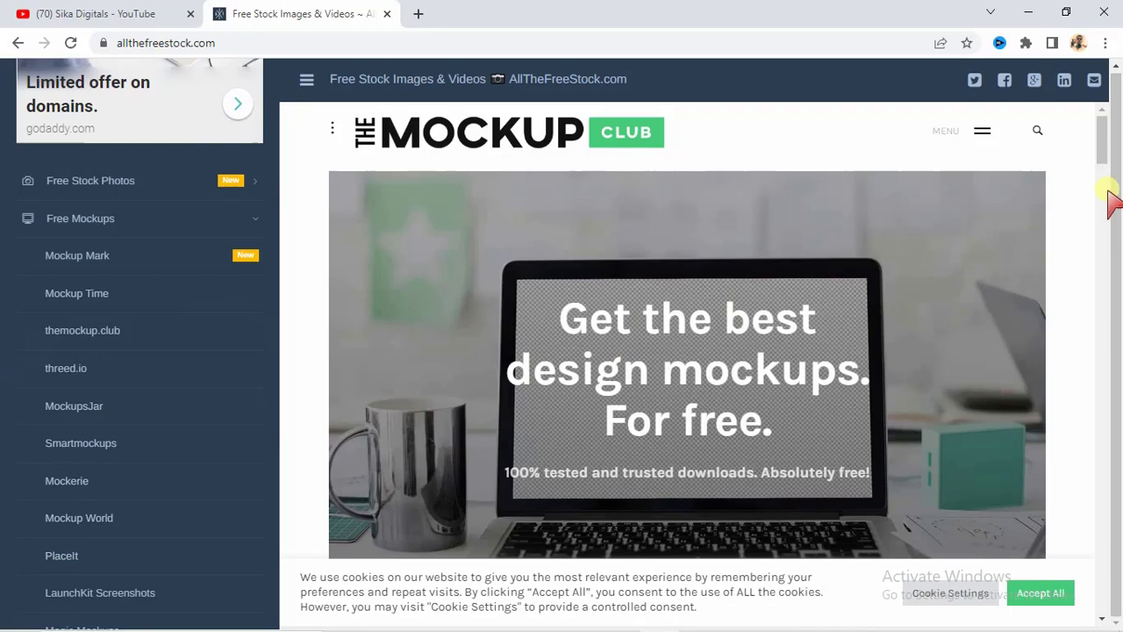
{"action": "scroll", "scroll_direction": "down", "scroll_amount": 3}
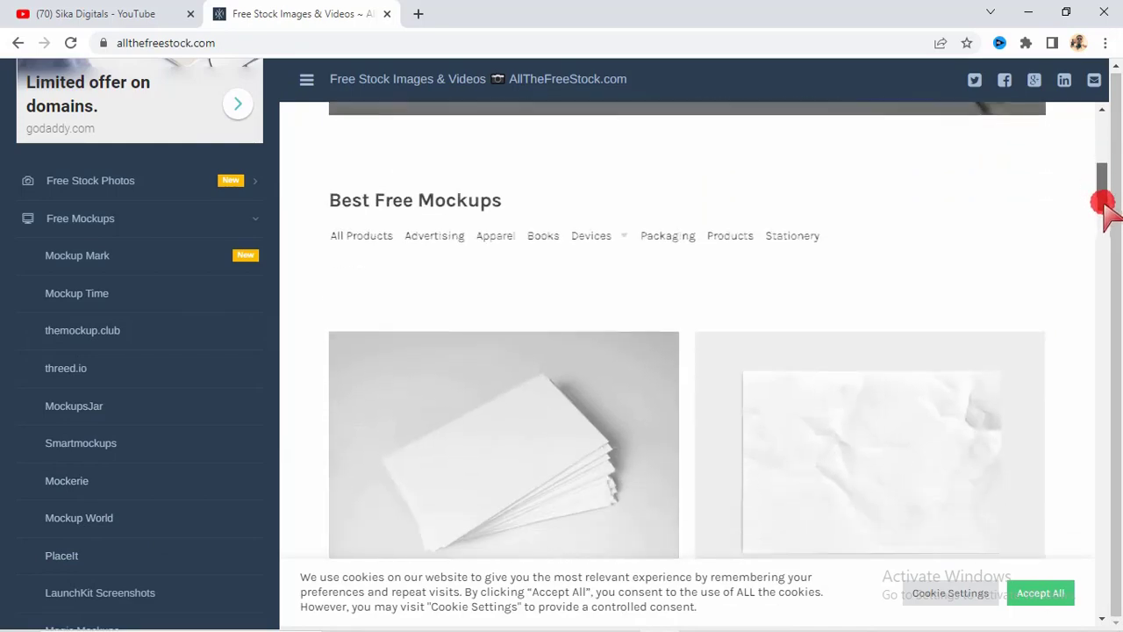
{"action": "scroll", "scroll_direction": "down", "scroll_amount": 3}
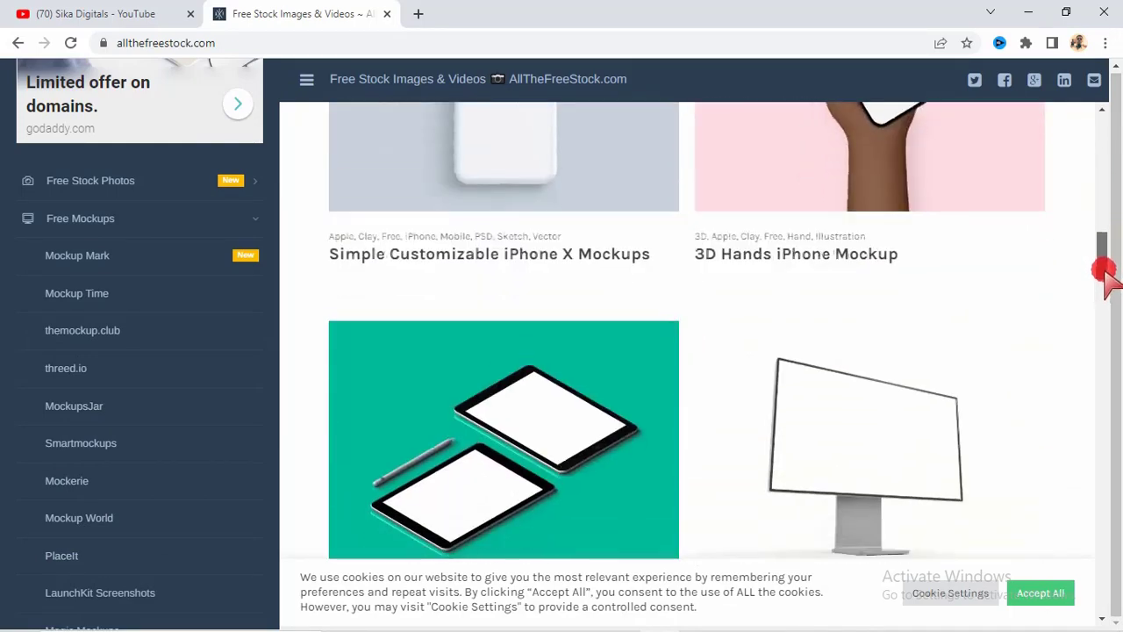
{"action": "scroll", "scroll_direction": "down", "scroll_amount": 3}
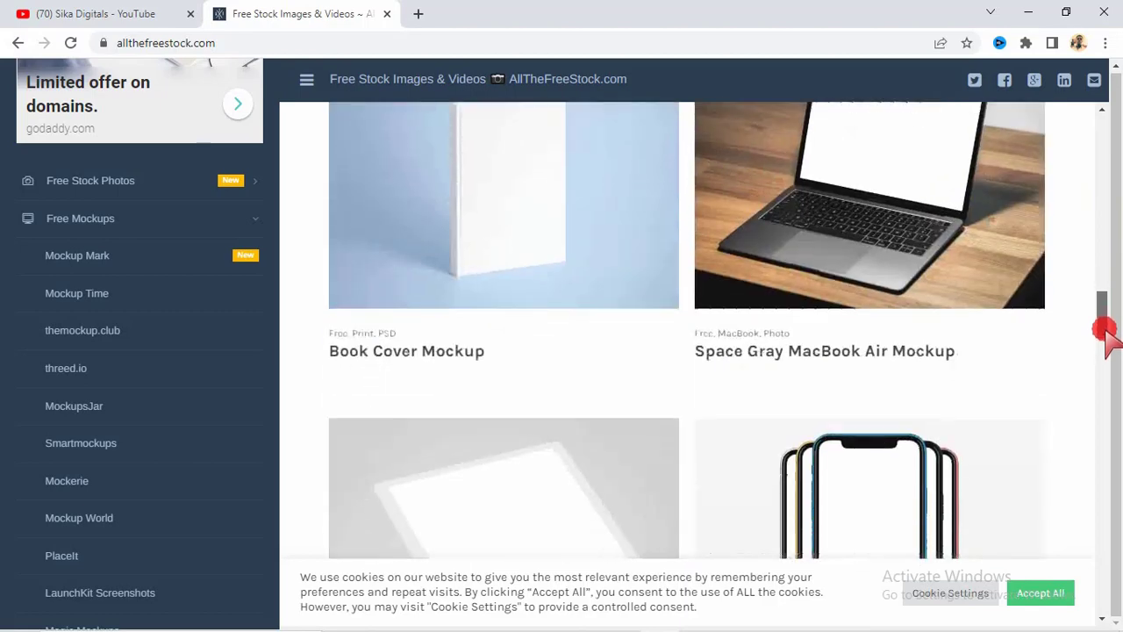
{"action": "scroll", "scroll_direction": "down", "scroll_amount": 3}
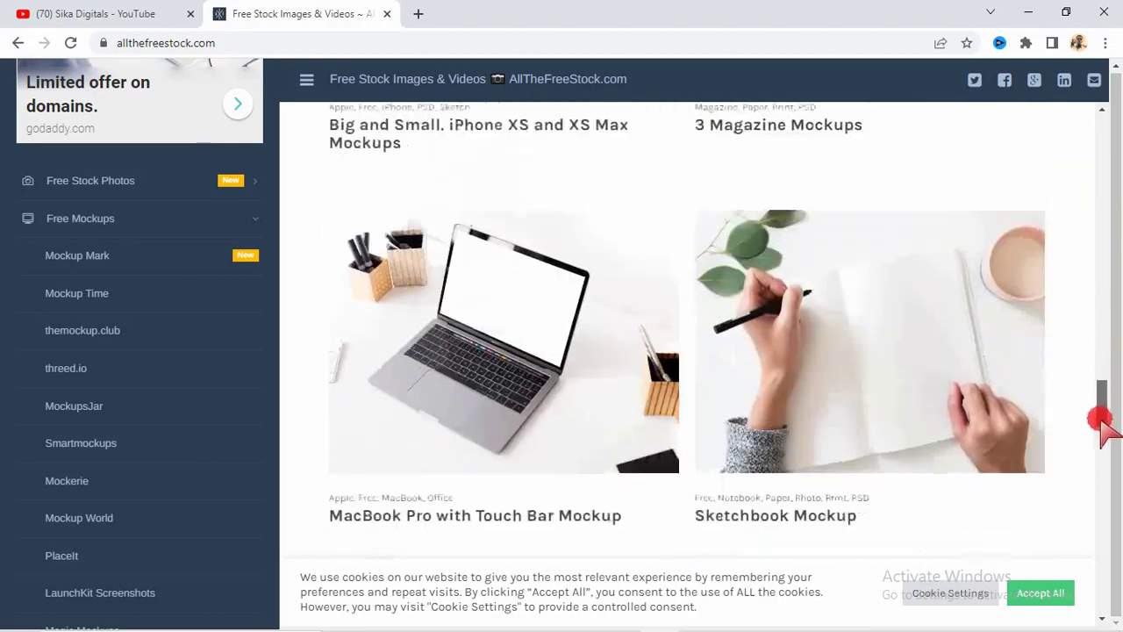
{"action": "scroll", "scroll_direction": "down", "scroll_amount": 3}
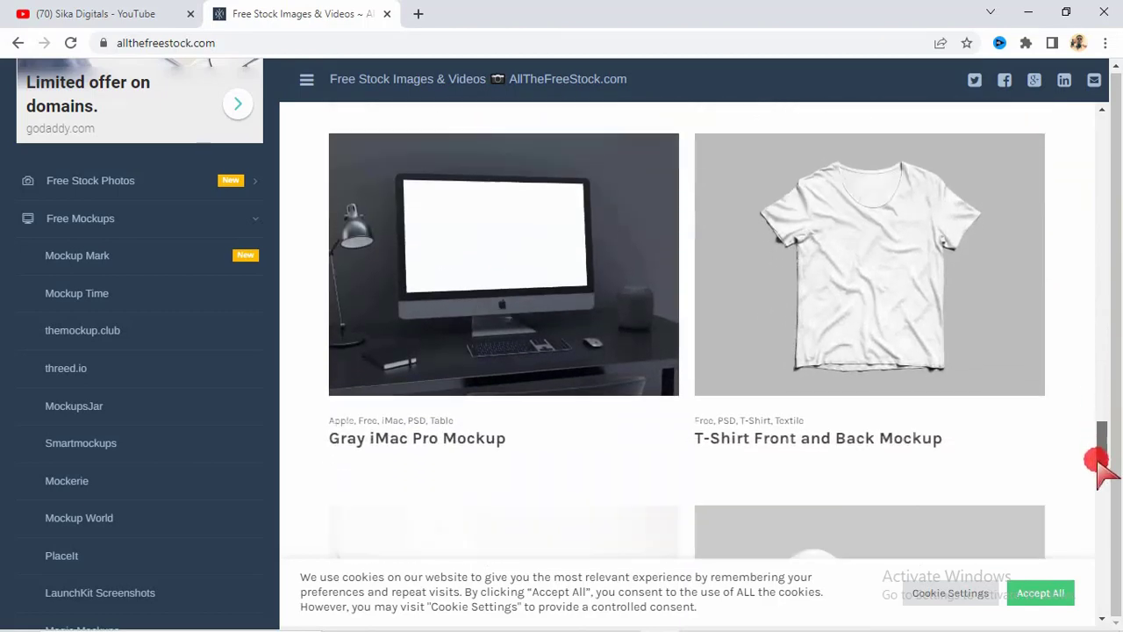
{"action": "scroll", "scroll_direction": "down", "scroll_amount": 3}
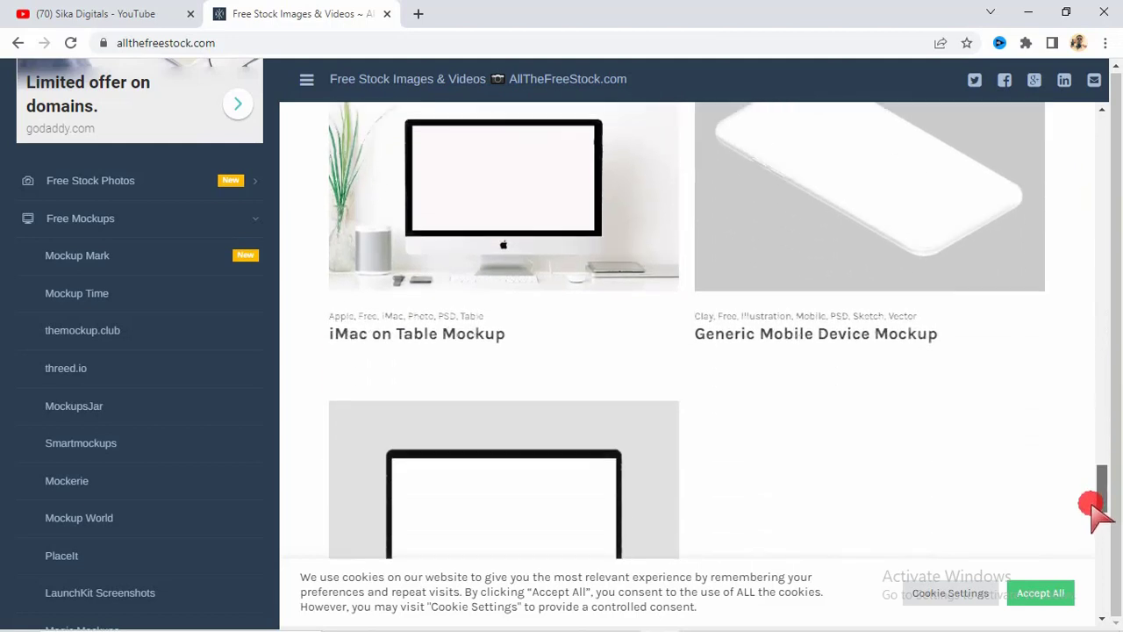
{"action": "scroll", "scroll_direction": "down", "scroll_amount": 3}
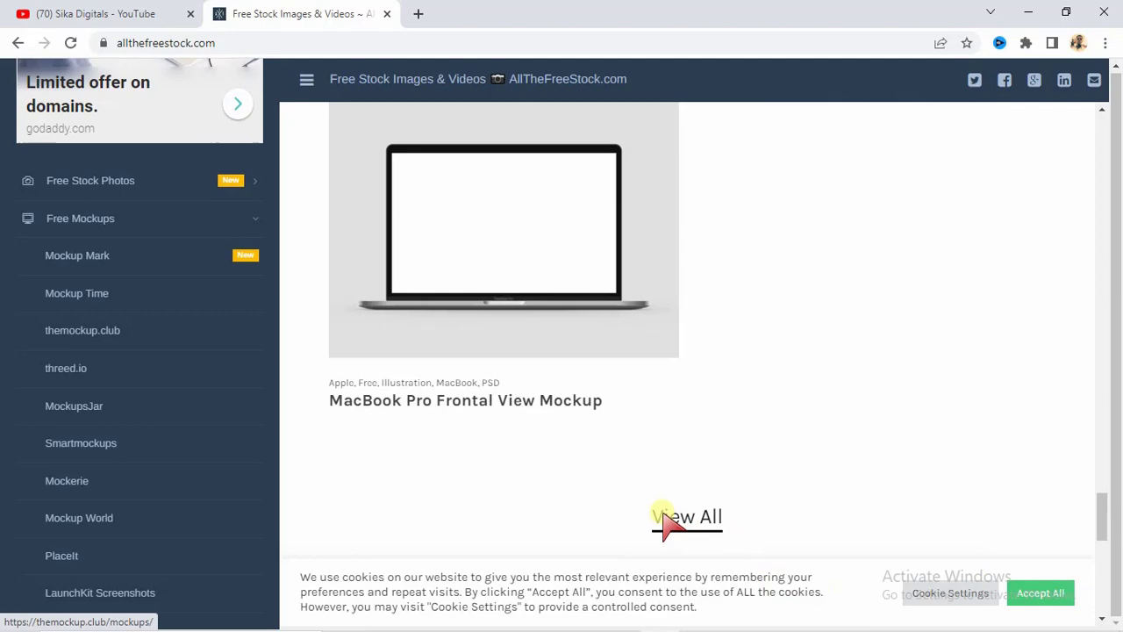
{"action": "mouse_move", "coordinate": [706, 175]}
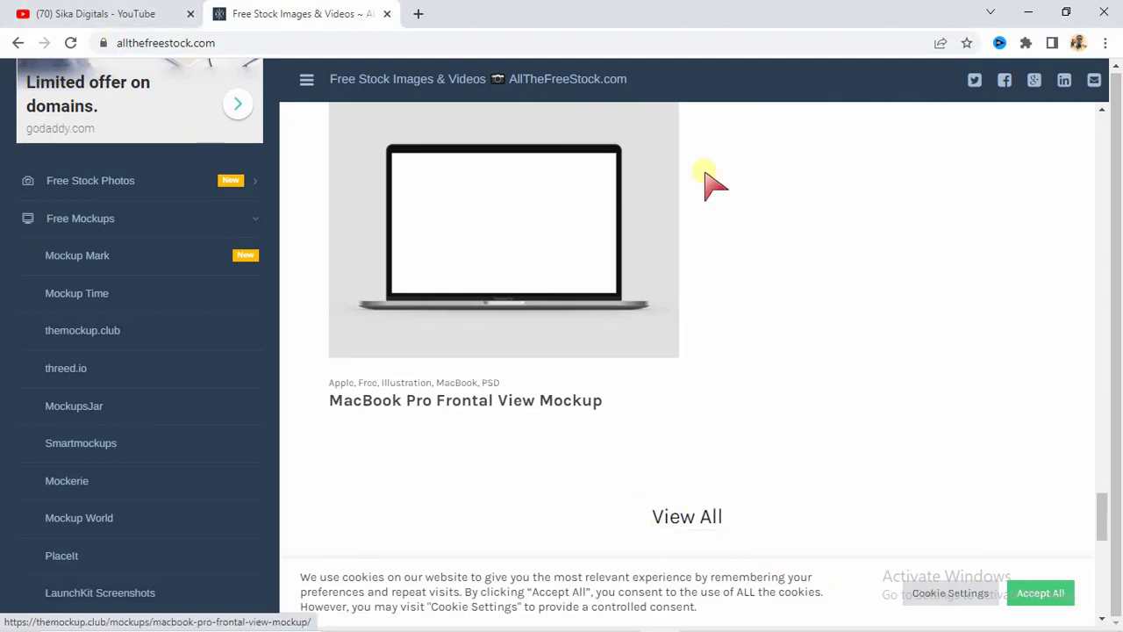
{"action": "mouse_move", "coordinate": [1101, 513]}
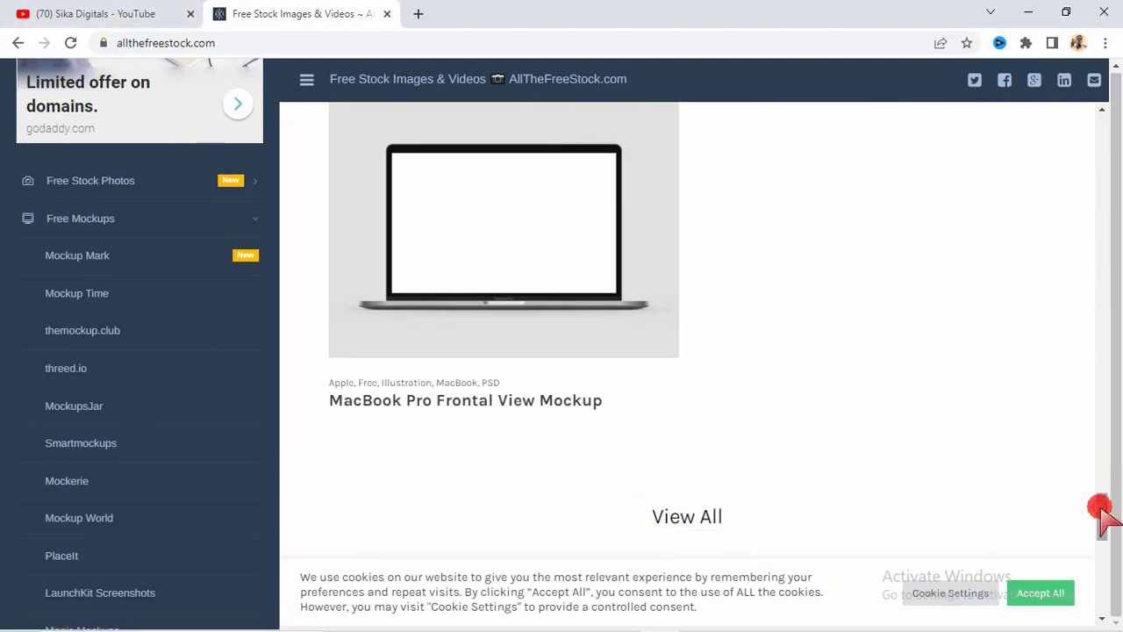
{"action": "scroll", "scroll_direction": "up", "scroll_amount": 3}
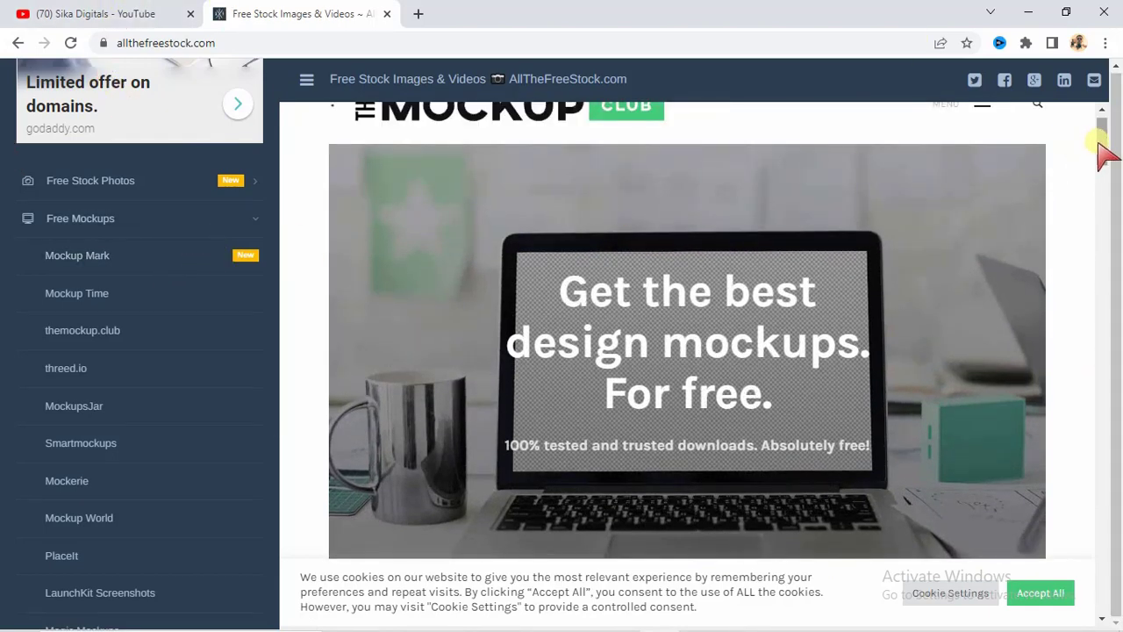
{"action": "scroll", "scroll_direction": "up", "scroll_amount": 3}
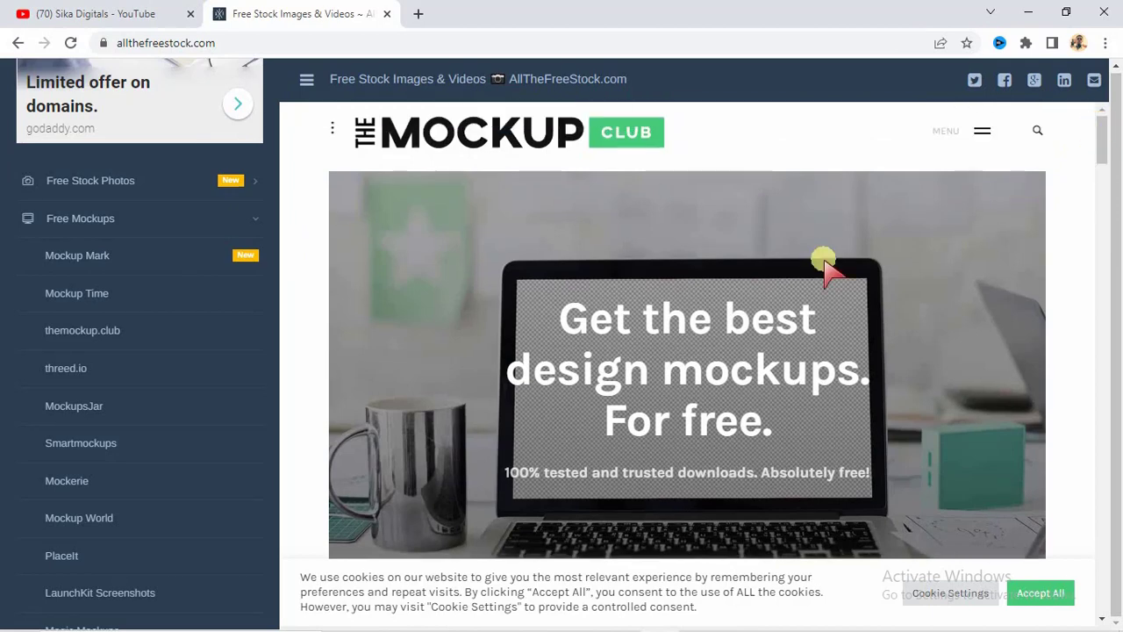